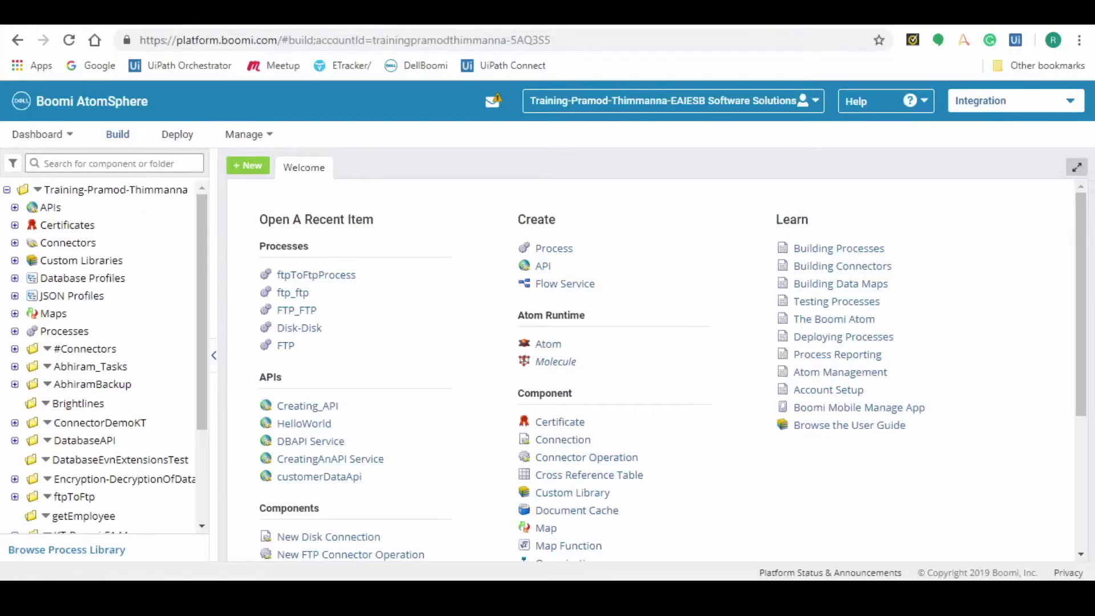
Show the TestingData\In folder holding EmployeeDetails.json in File Explorer.
left_click(242, 135)
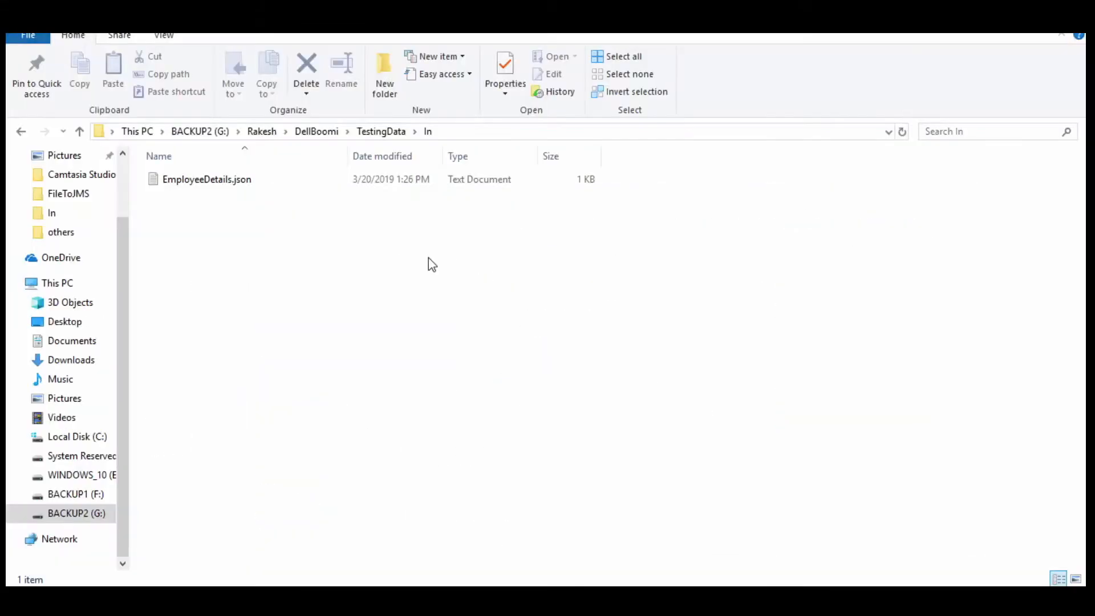
mouse_move(160, 199)
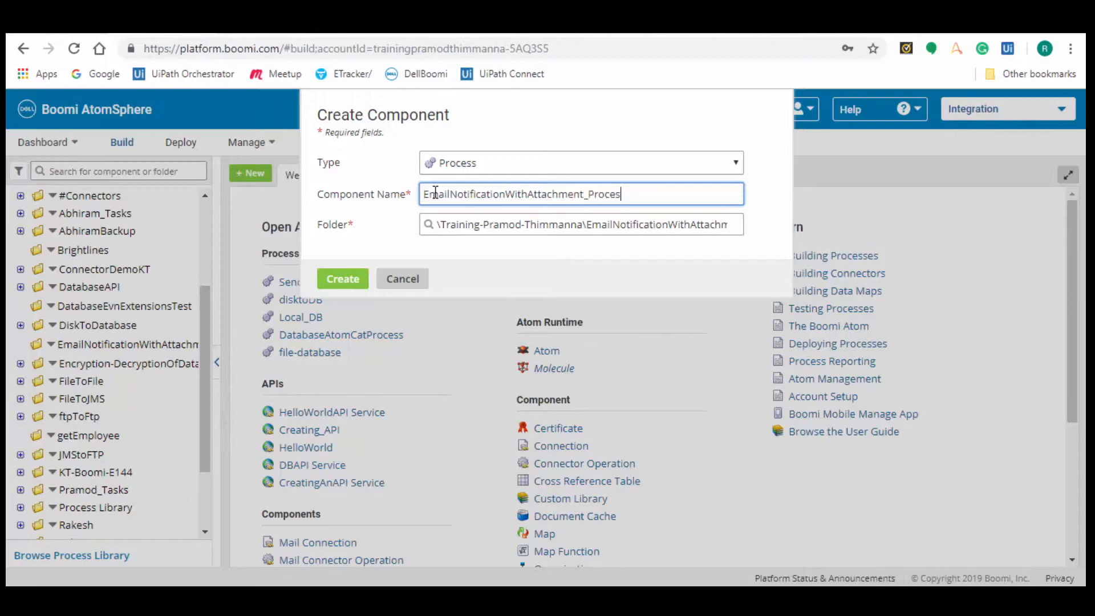
Create the process component EmailNotificationWithAttachment_Process.
left_click(342, 278)
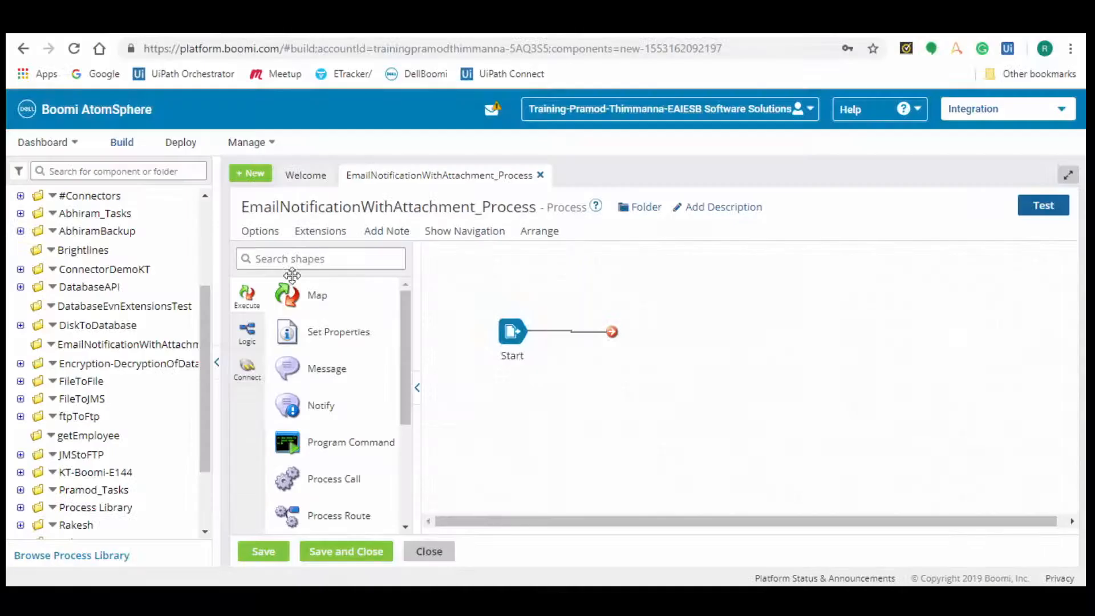
Add a Disk Get step named Input File after Start with an InputDisk Connection and a new operation.
type("disk")
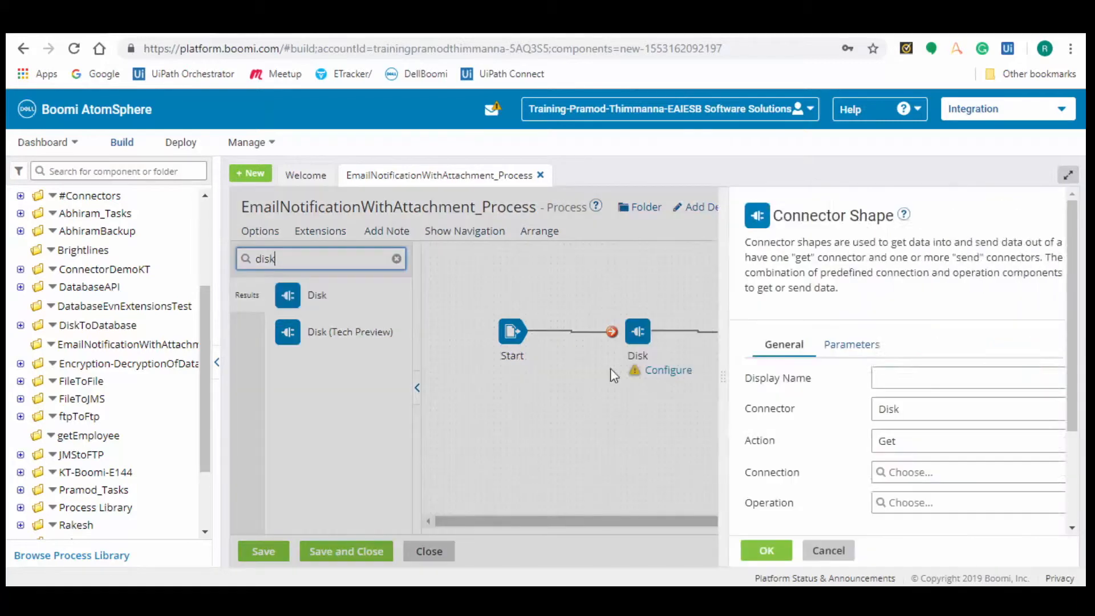
type("Input F")
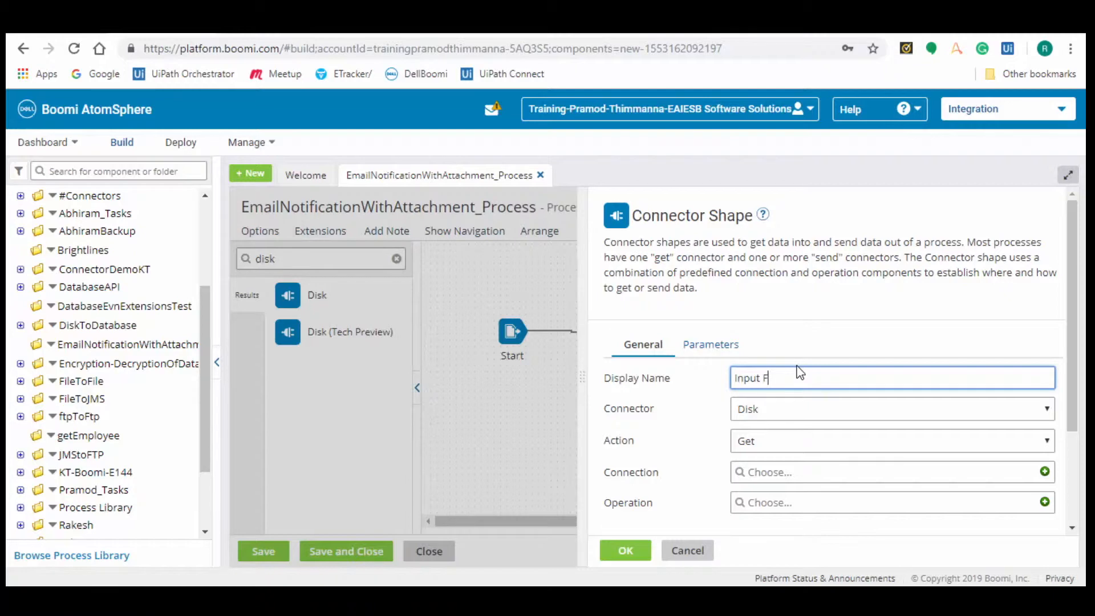
type("i")
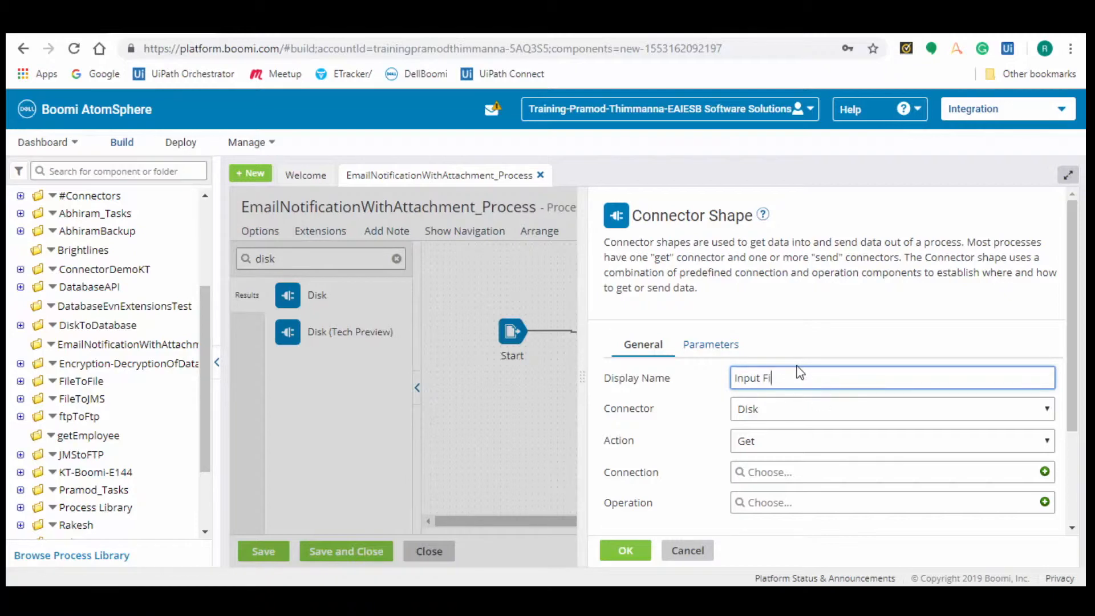
type("le")
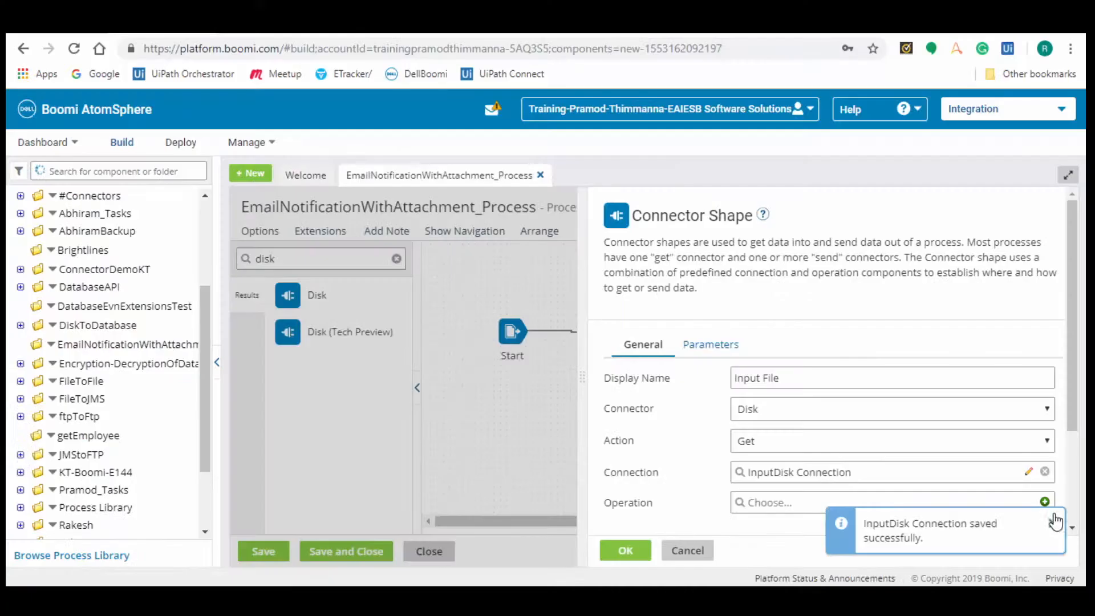
left_click(1045, 496)
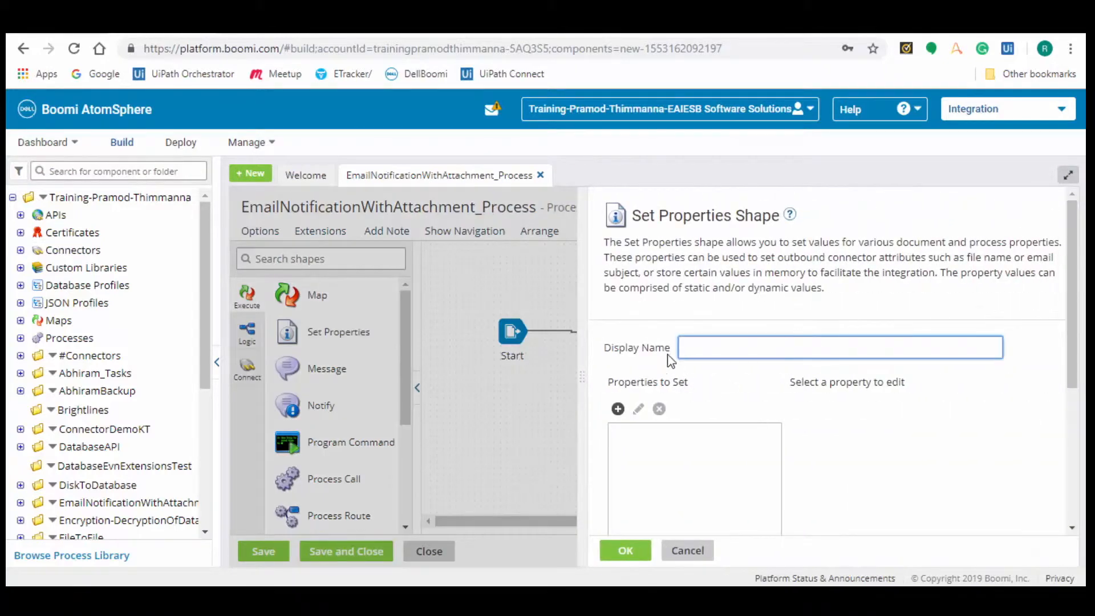
Name the Set Properties step Setting File Name and add the Mail - File Name property.
type("Setting File Name")
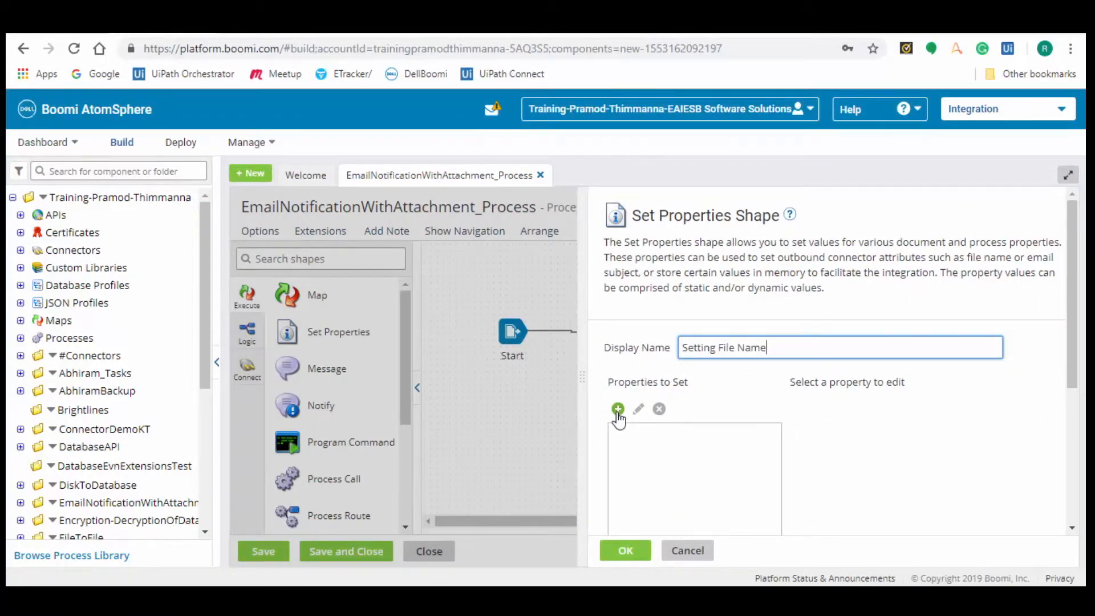
left_click(617, 409)
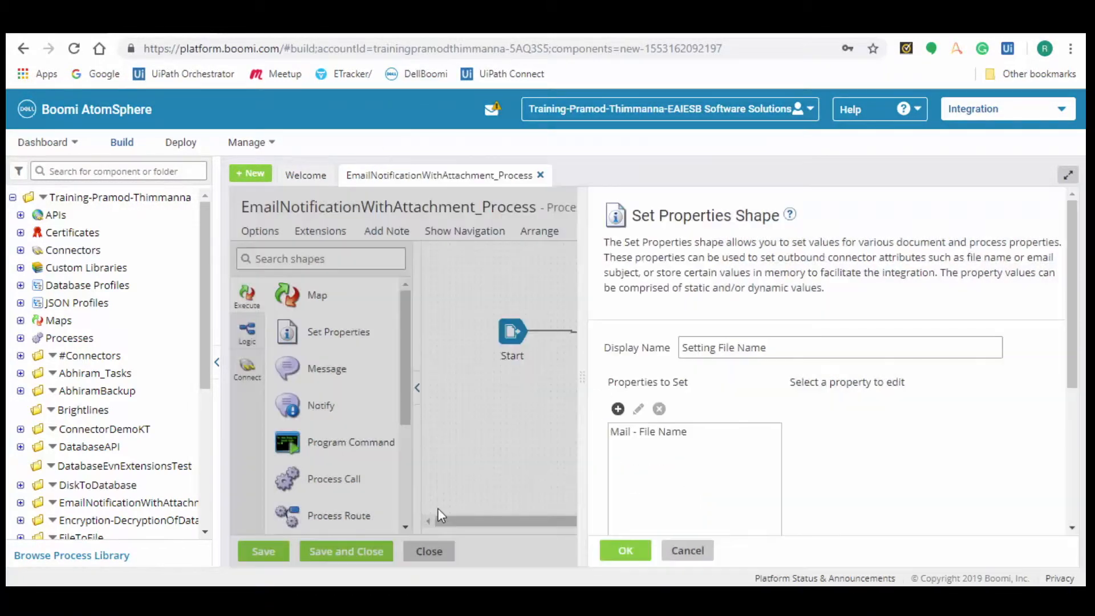
left_click(648, 431)
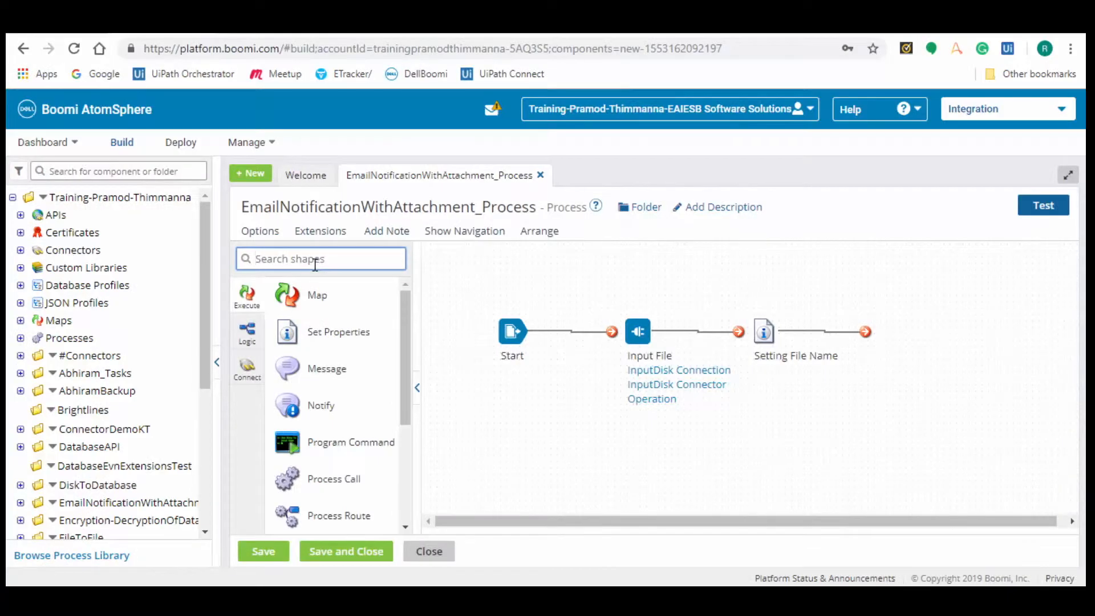
Place a Mail step named Sending Mail after Setting File Name with action Send.
type("mail")
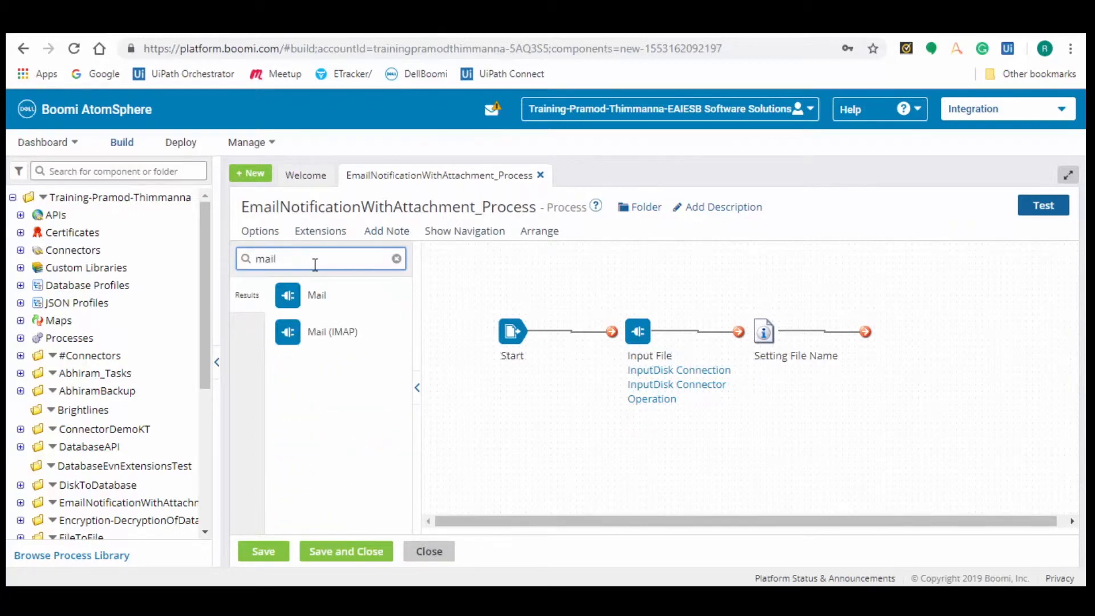
left_click_drag(288, 294, 891, 331)
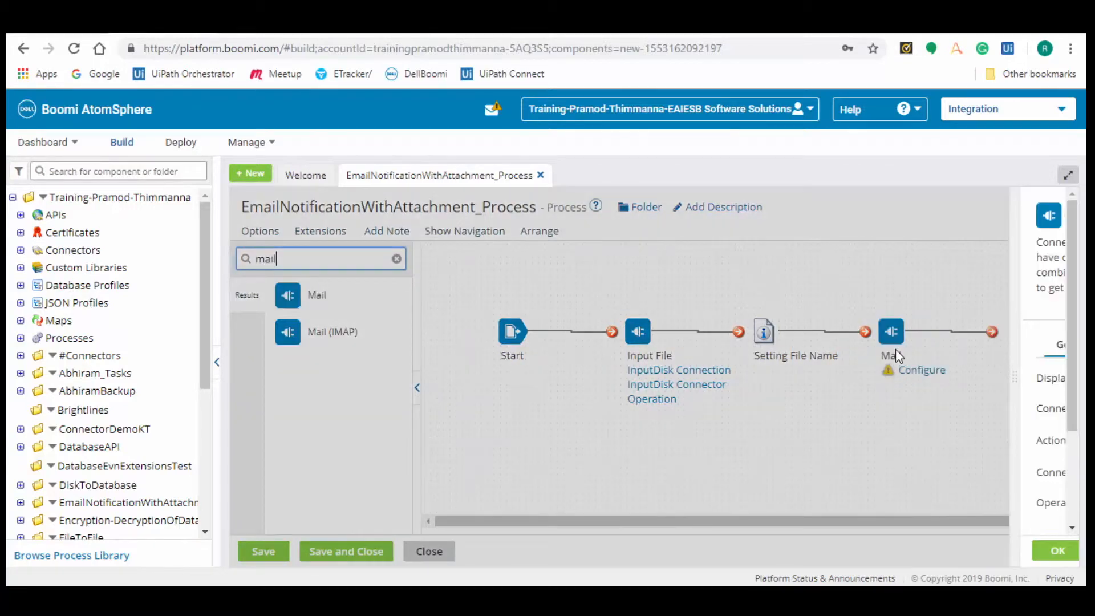
left_click(890, 331)
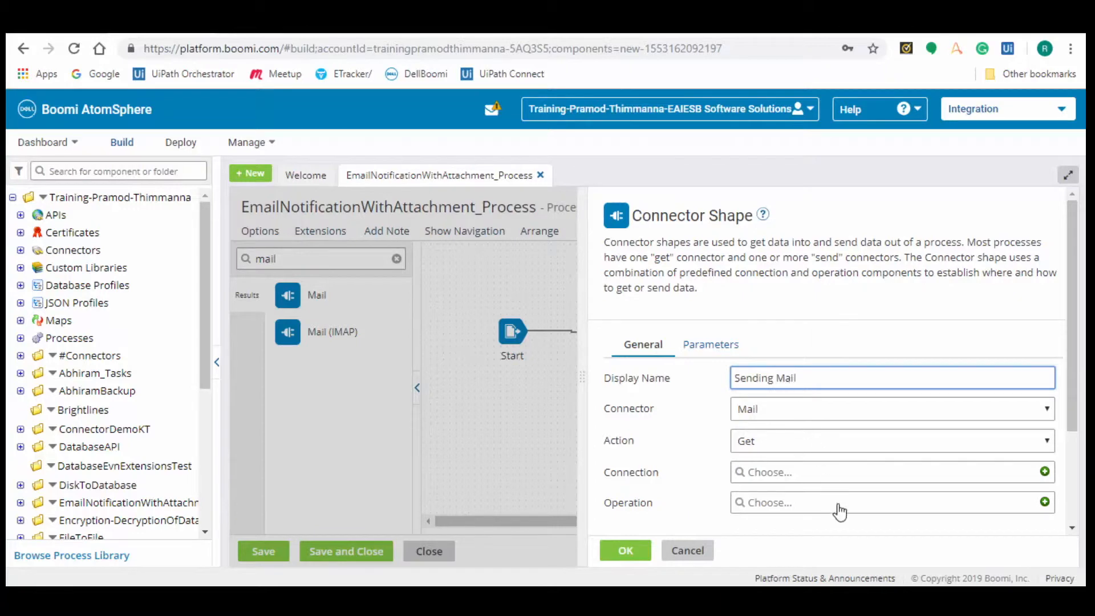
left_click(1042, 440)
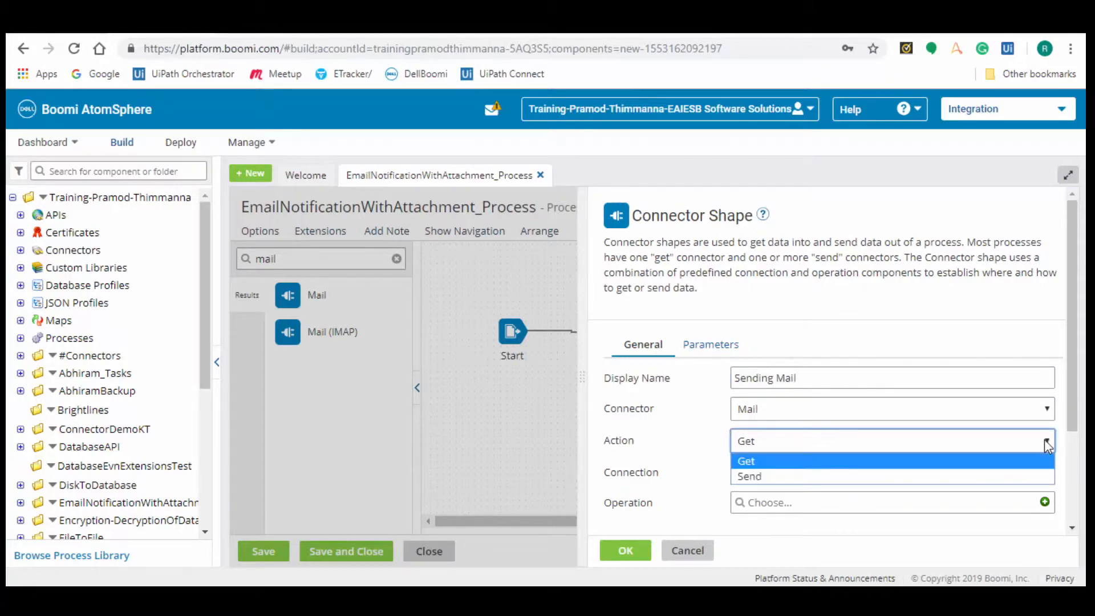
left_click(748, 476)
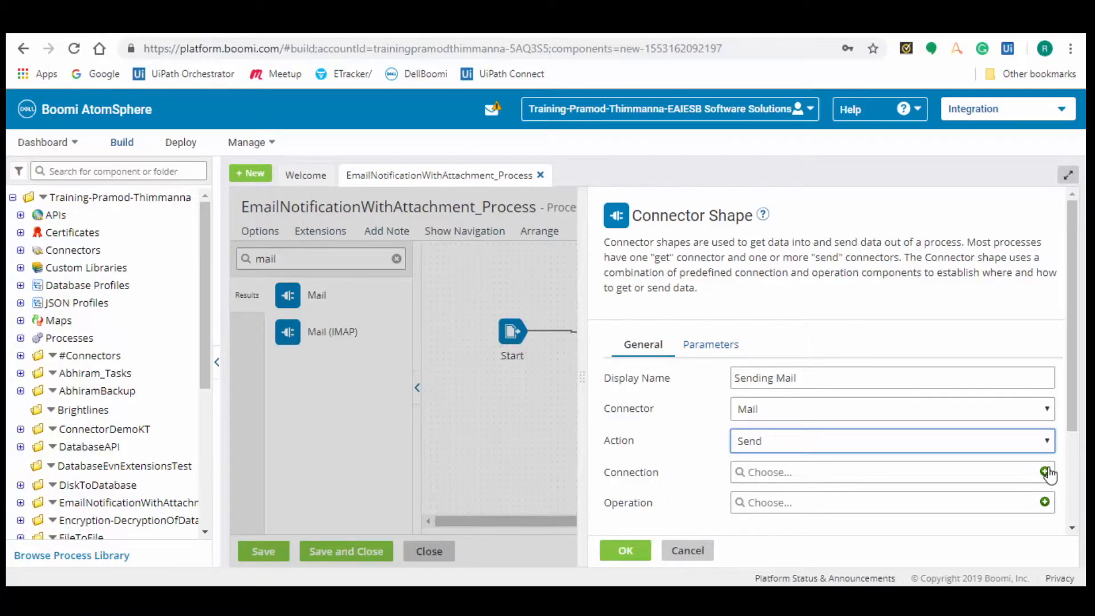
left_click(1042, 472)
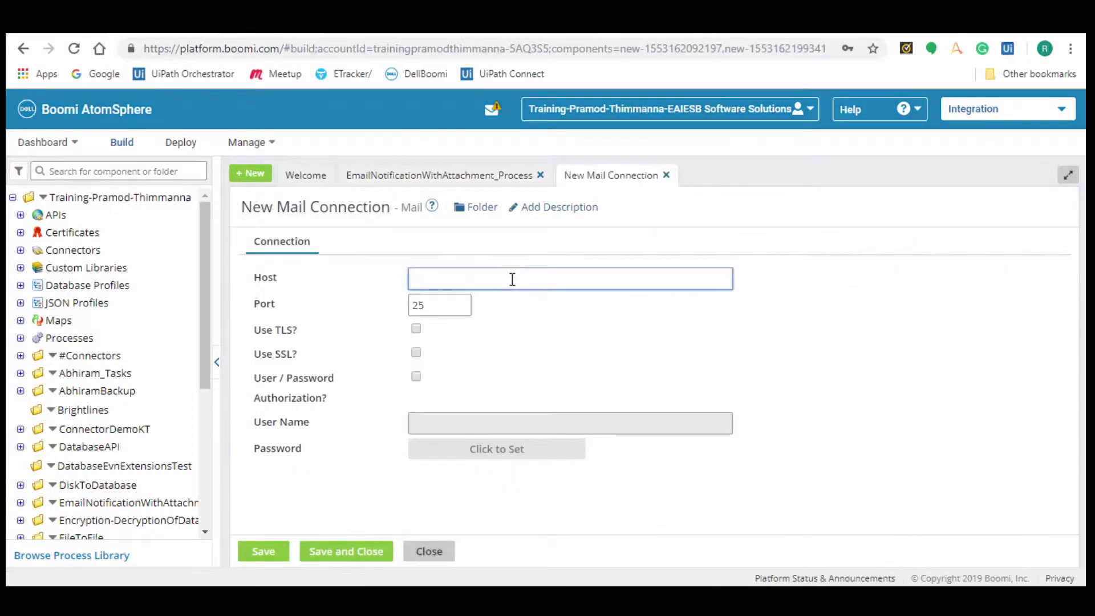
type("smtp.gmail.com")
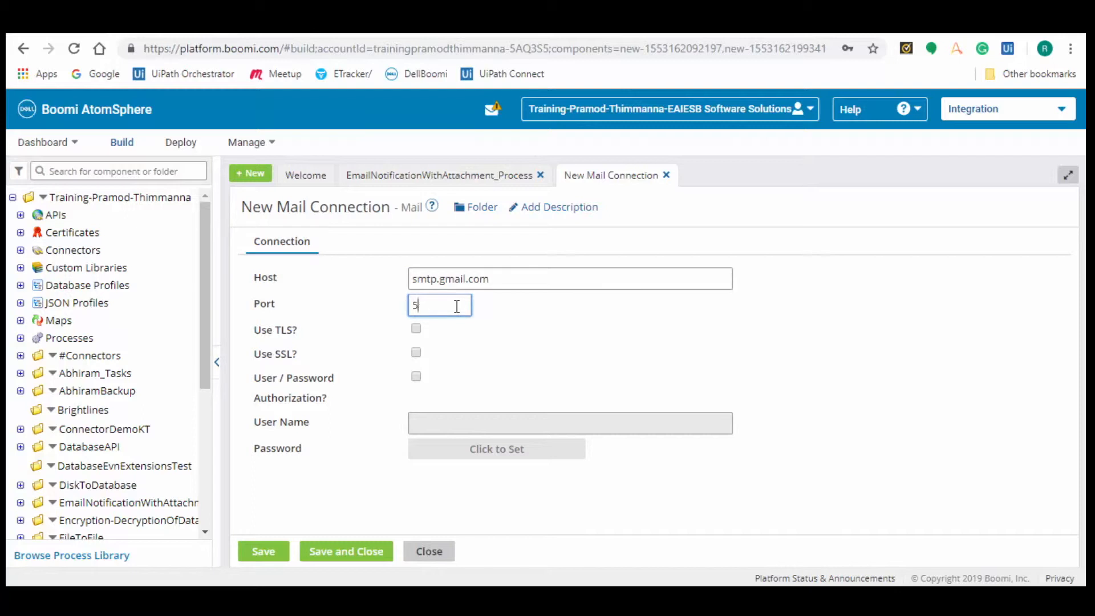
left_click(415, 328)
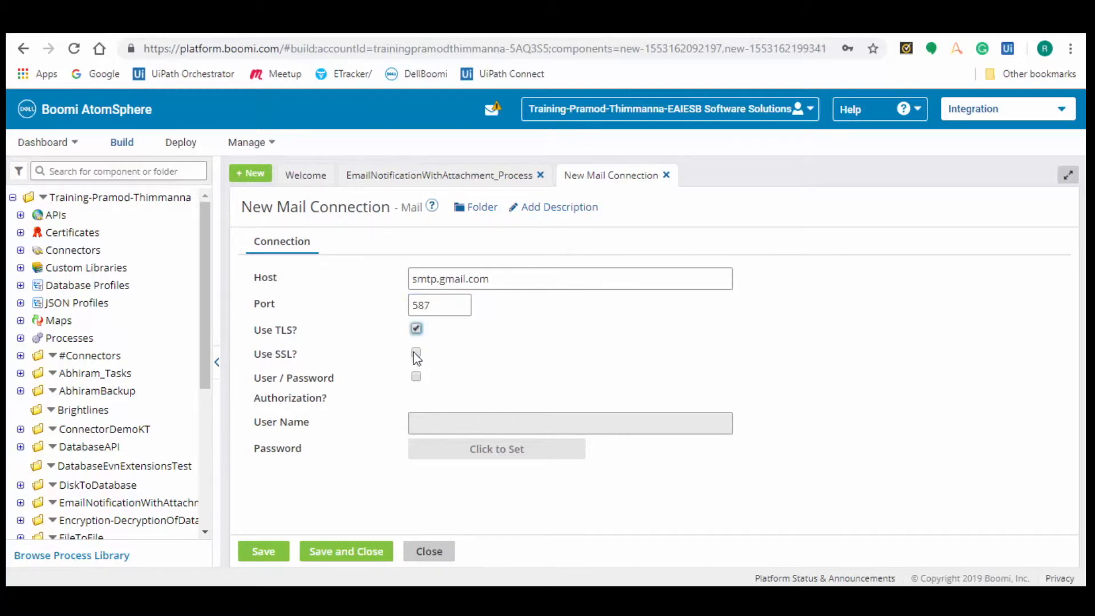
left_click(415, 376)
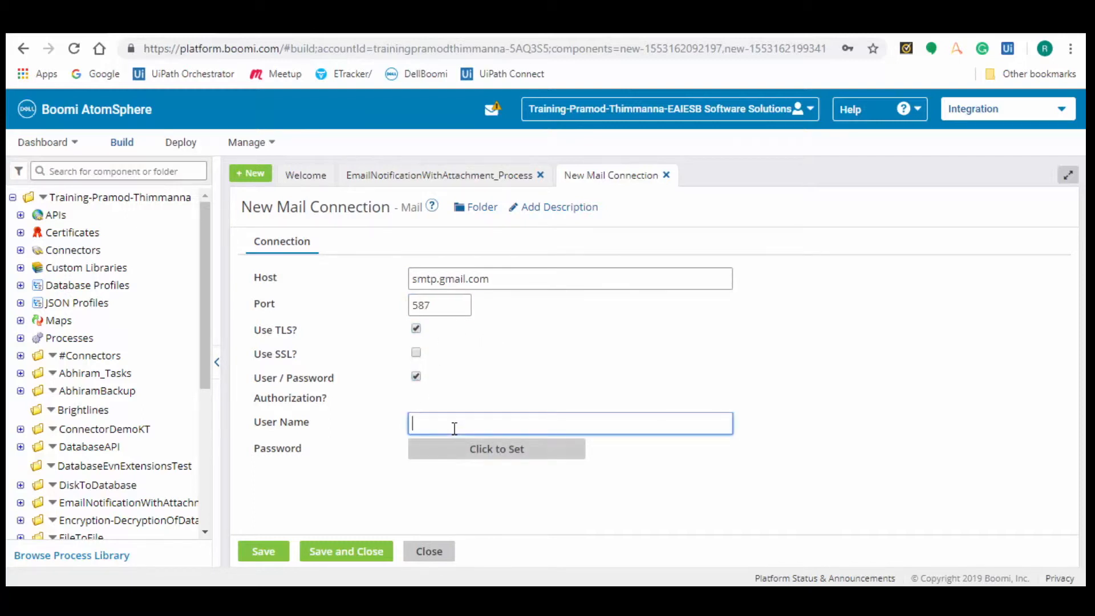
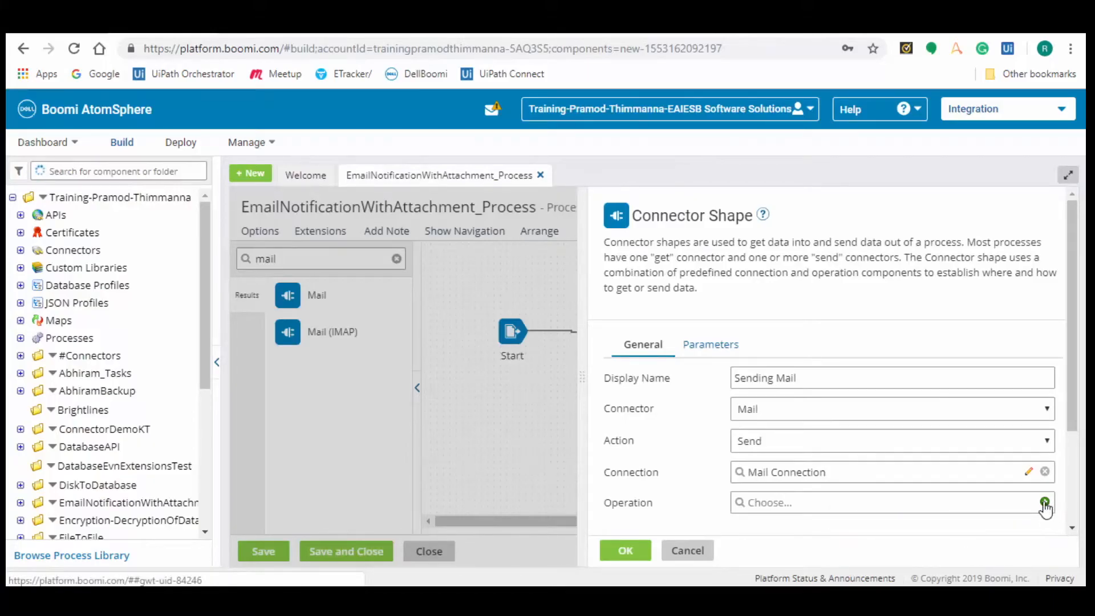
Create a mail operation with from/to addresses and subject Employee Details.
left_click(1045, 503)
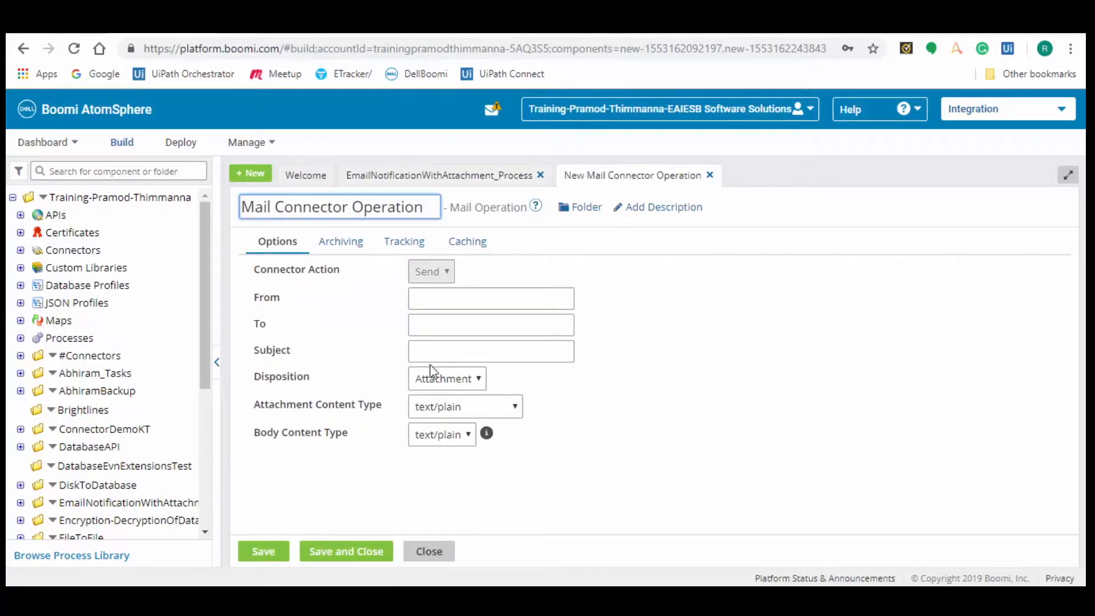
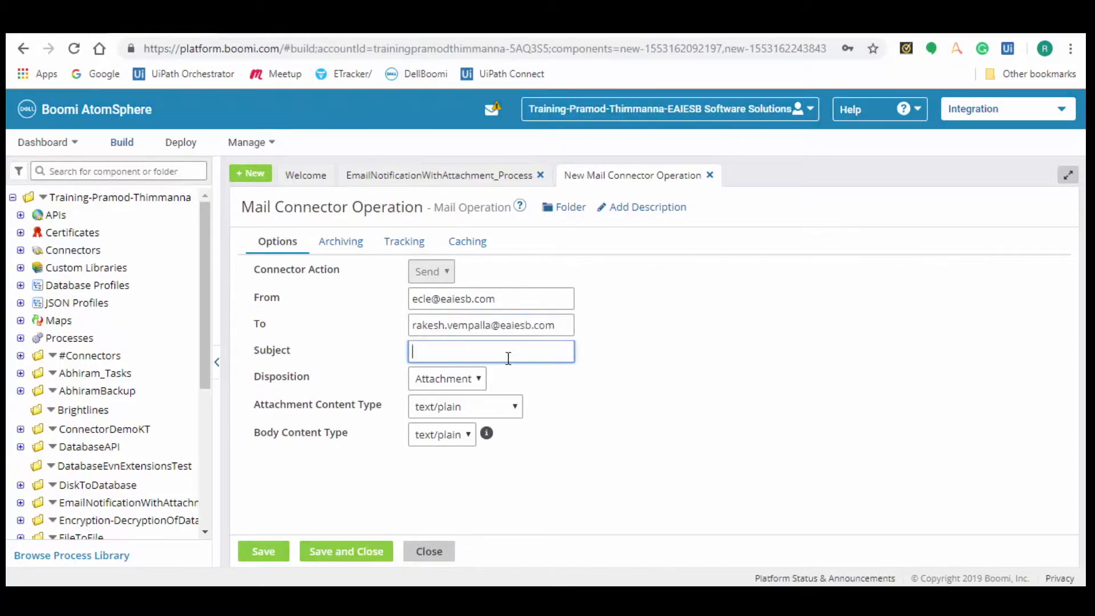
type("Employee De")
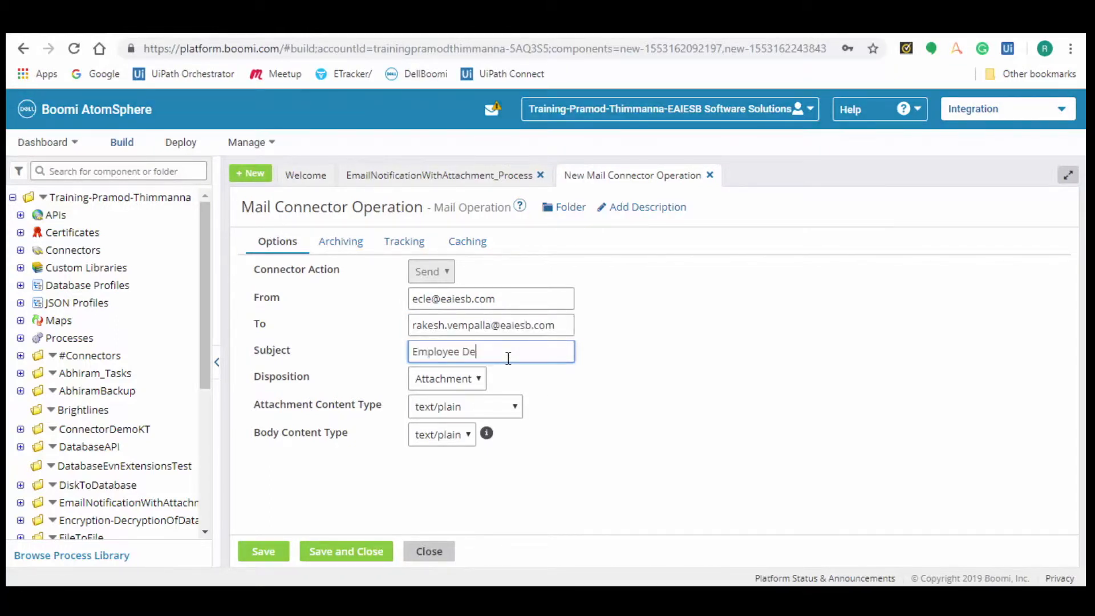
type("tails")
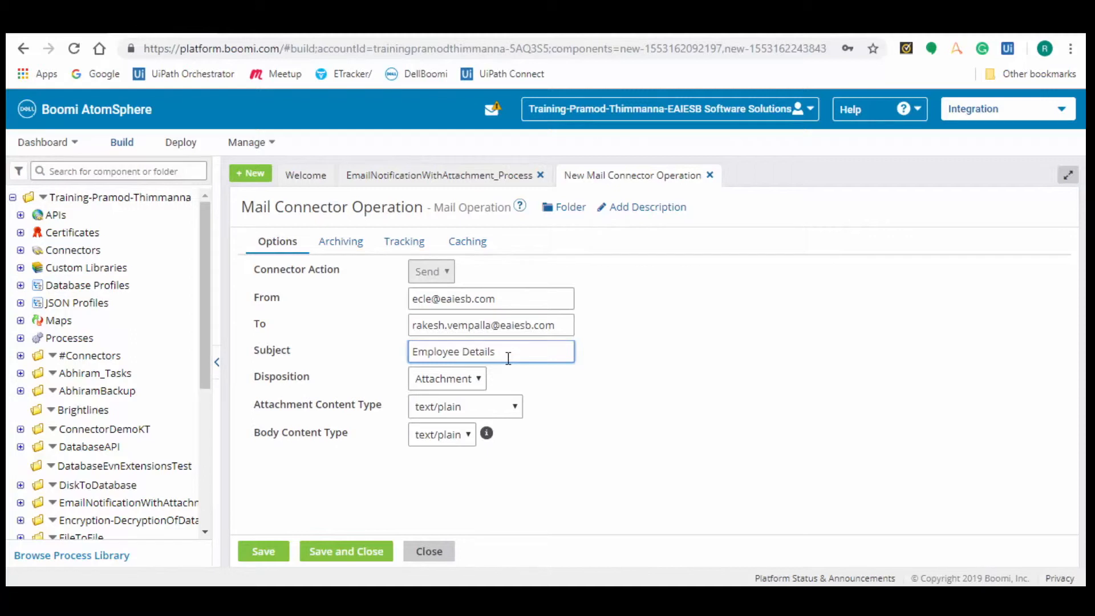
mouse_move(486, 344)
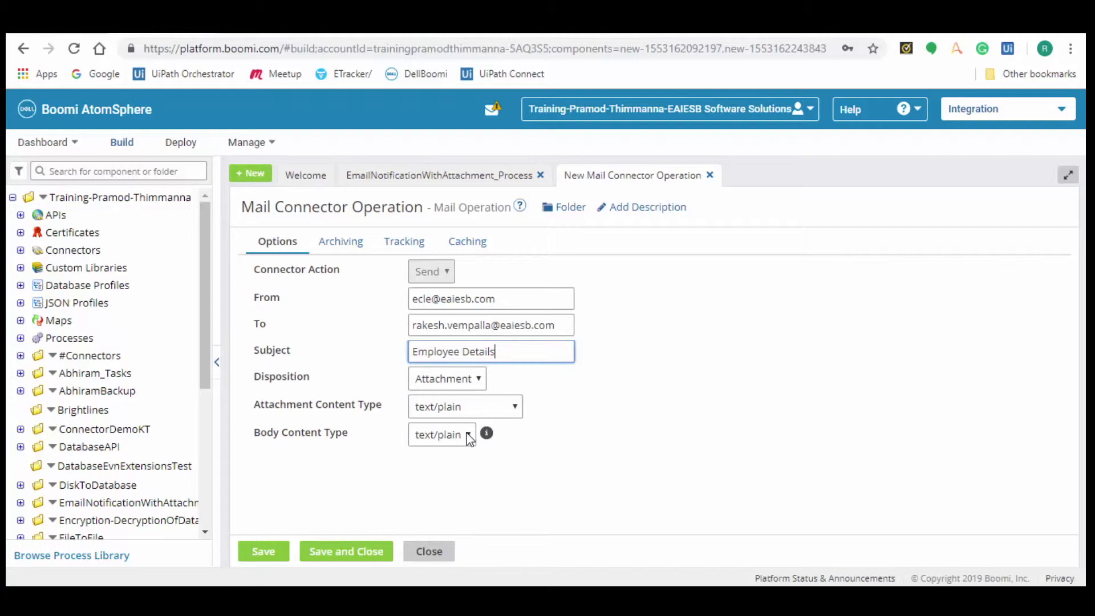
Set the body content type to text/html and save the mail operation.
left_click(442, 435)
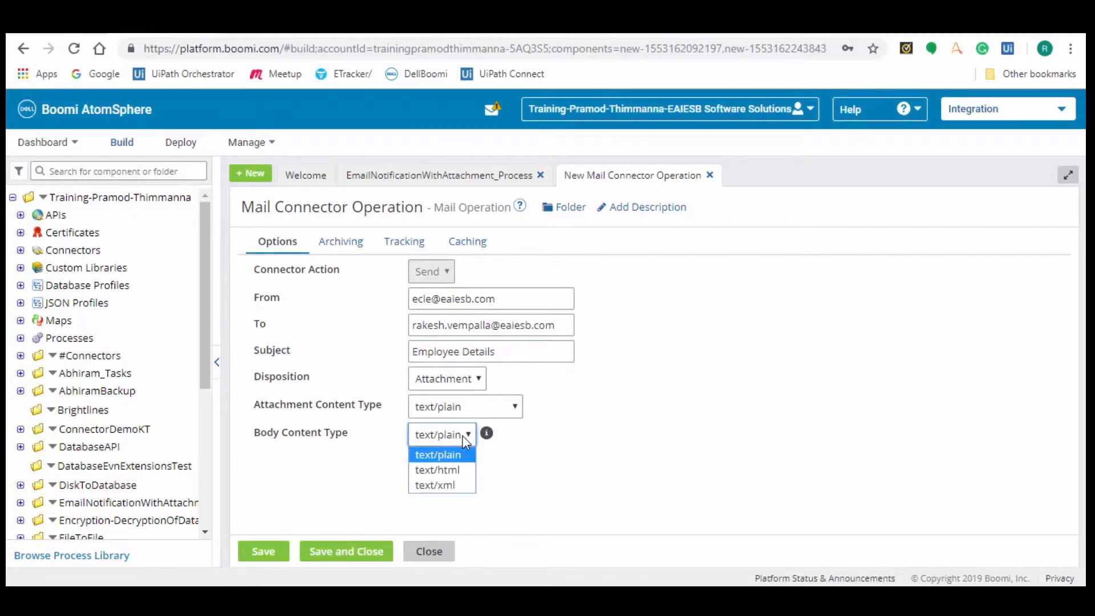
mouse_move(451, 470)
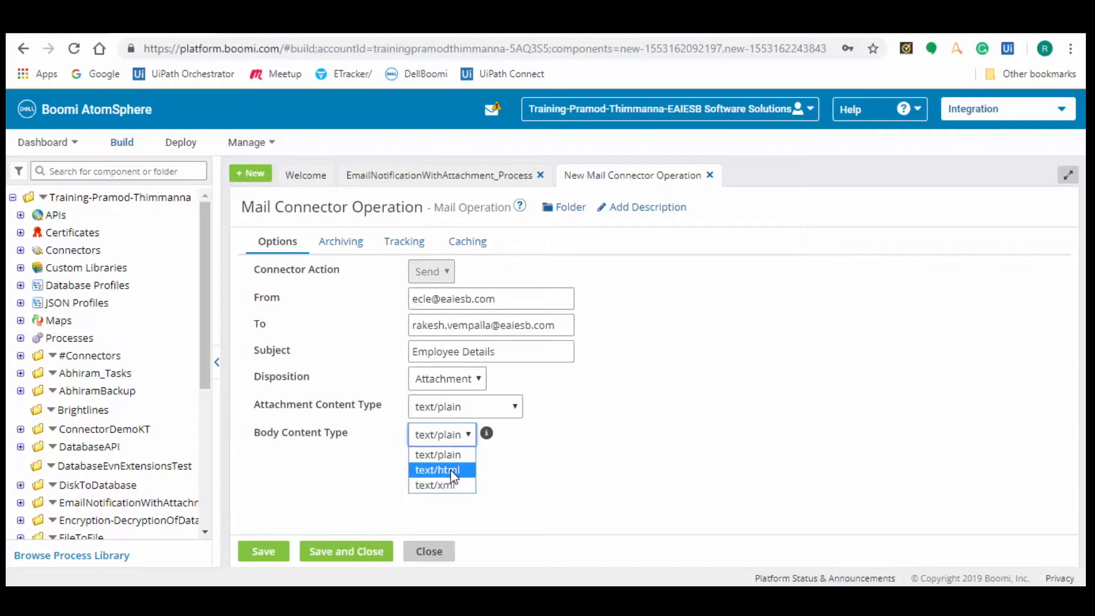
left_click(437, 470)
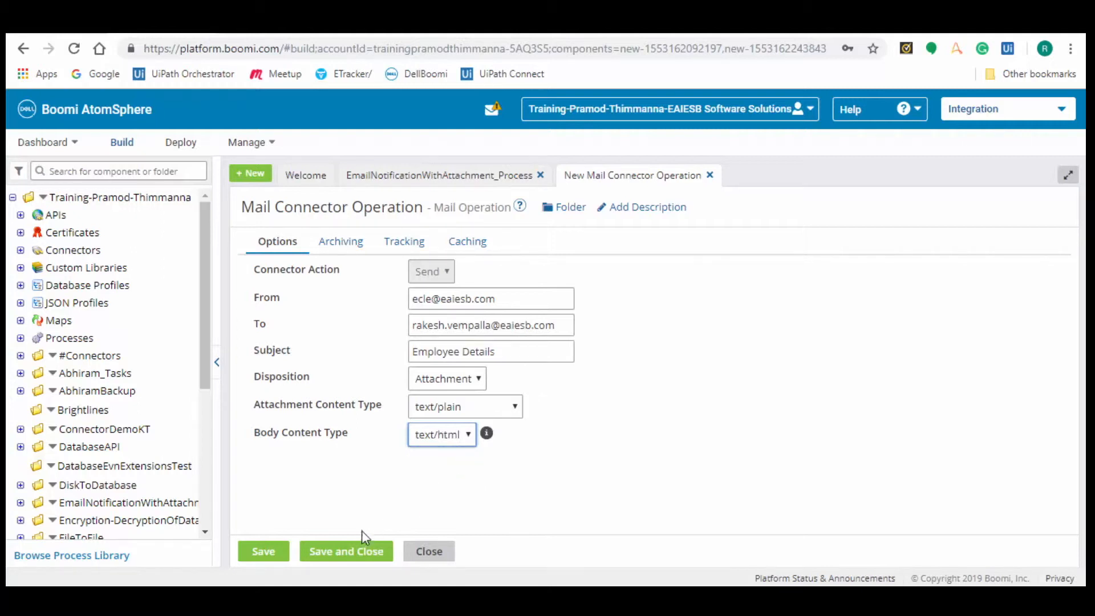
left_click(345, 551)
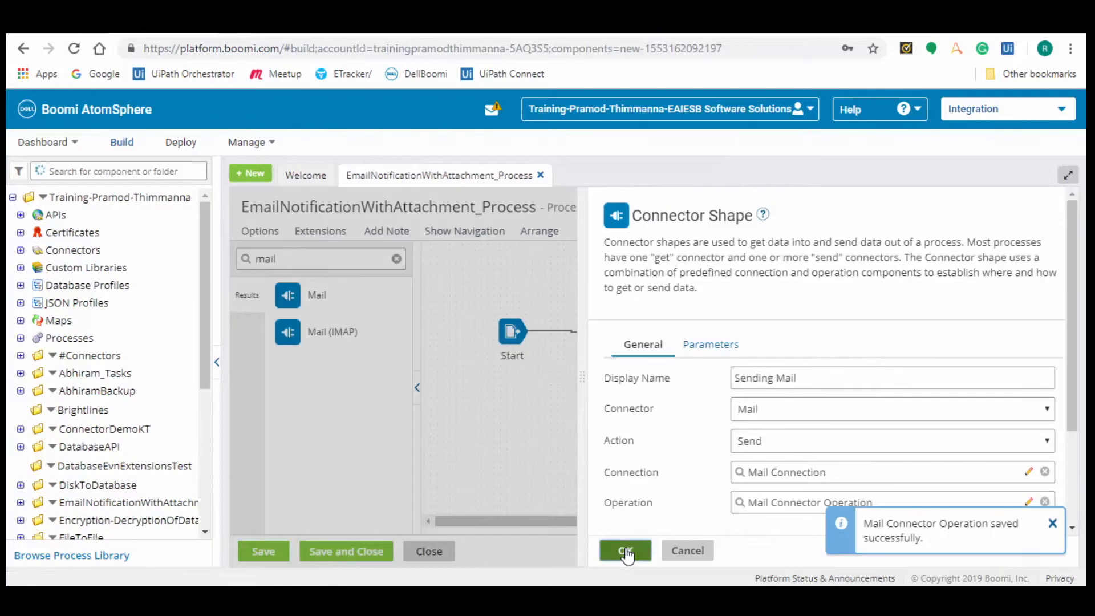
Confirm Sending Mail and add Mail - Body as a second property on Setting File Name.
left_click(624, 550)
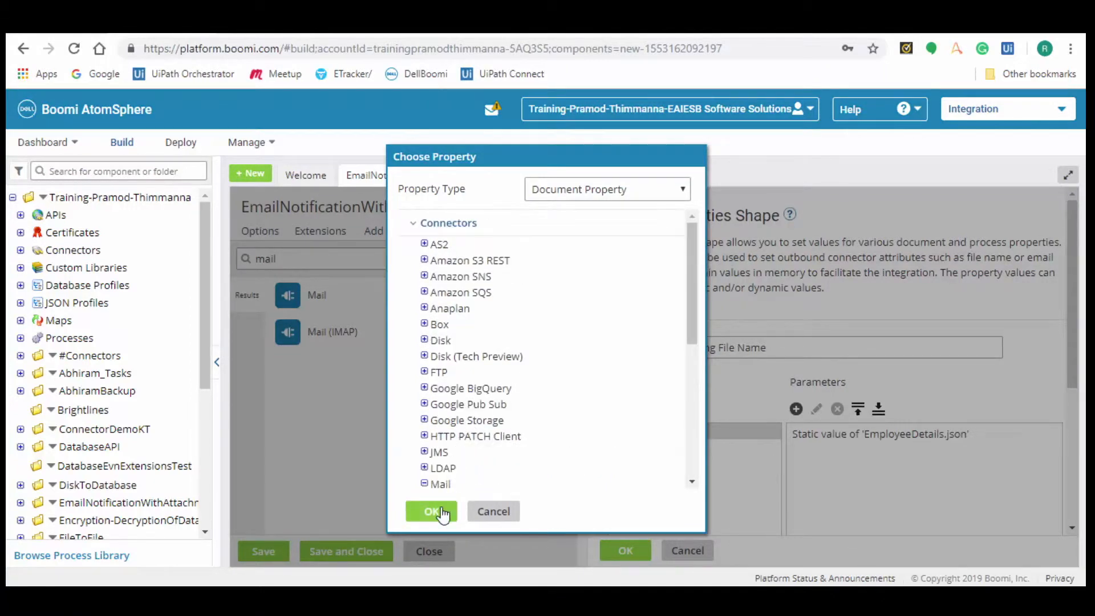
left_click(431, 511)
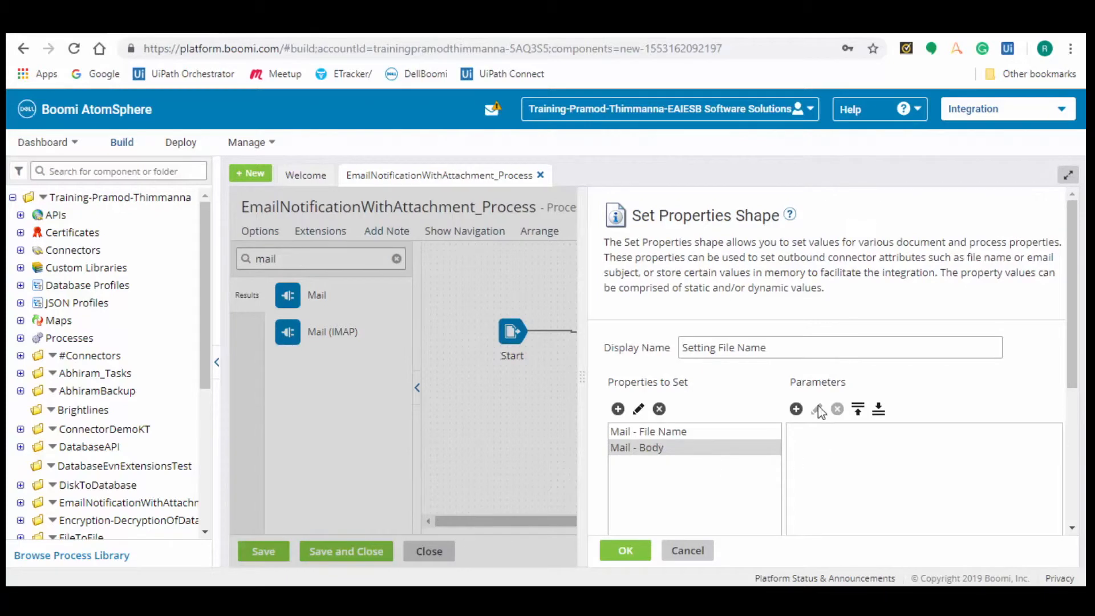
Build Mail - Body from Hello, <br>, the attached-details sentence, <br>, Thanks and sign-off, then confirm.
left_click(796, 408)
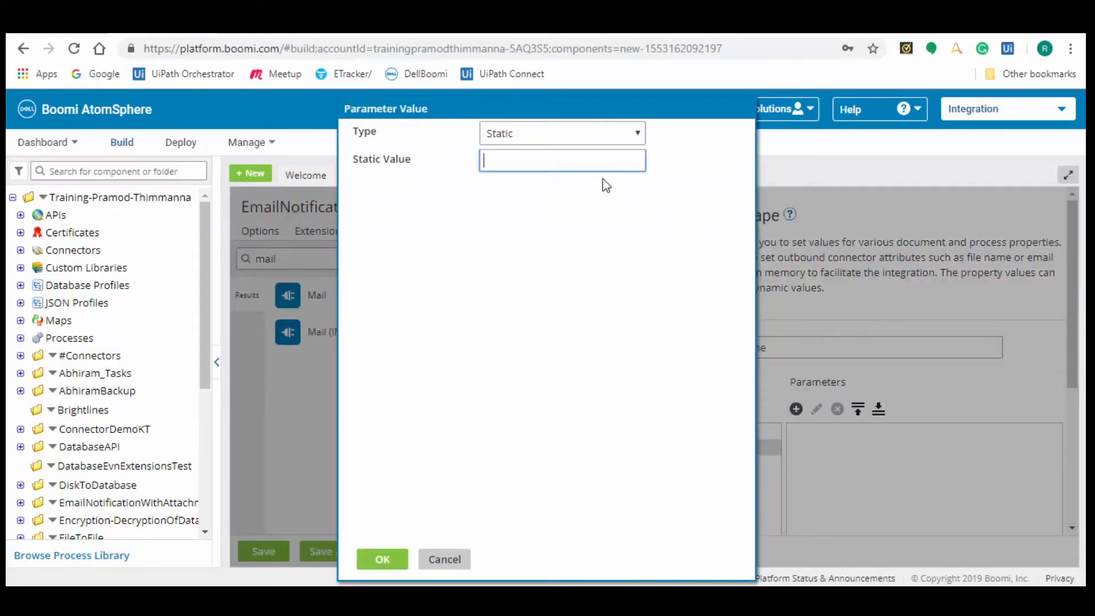
type("Hello")
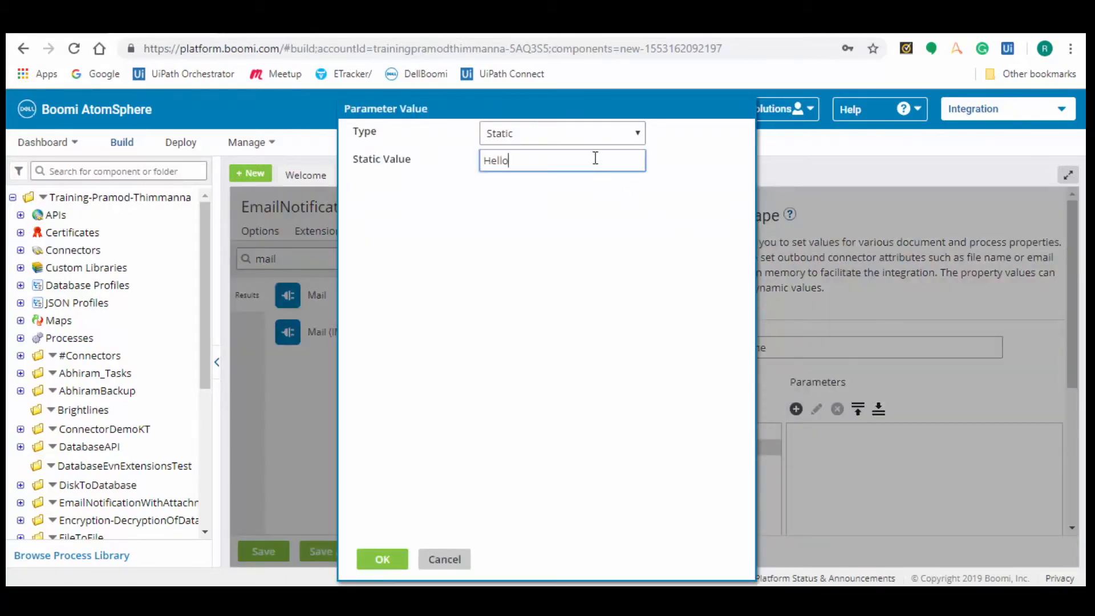
left_click(382, 559)
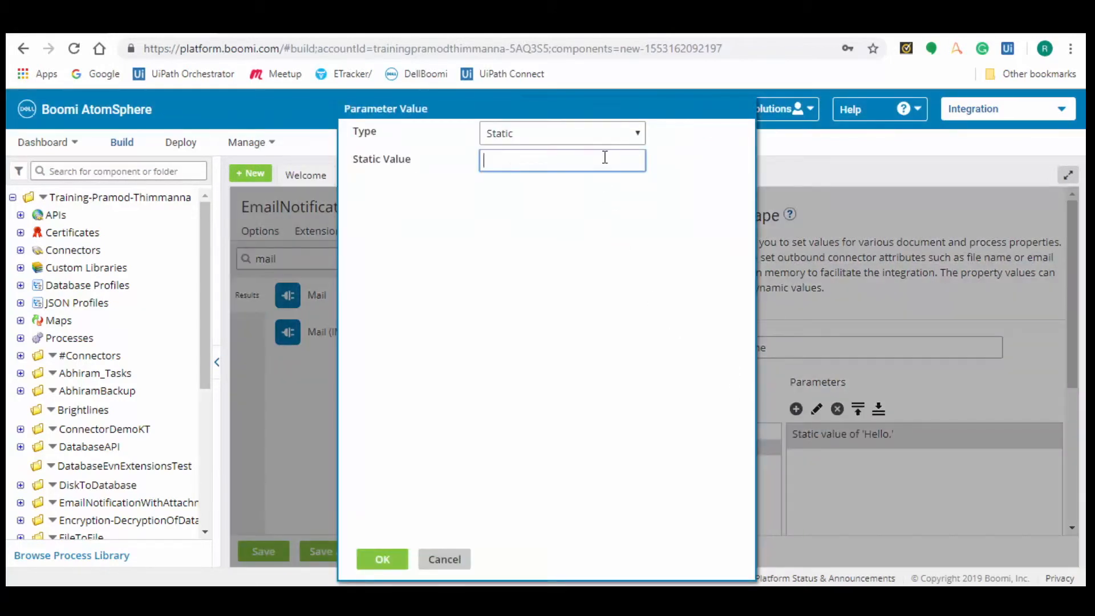
type("<b")
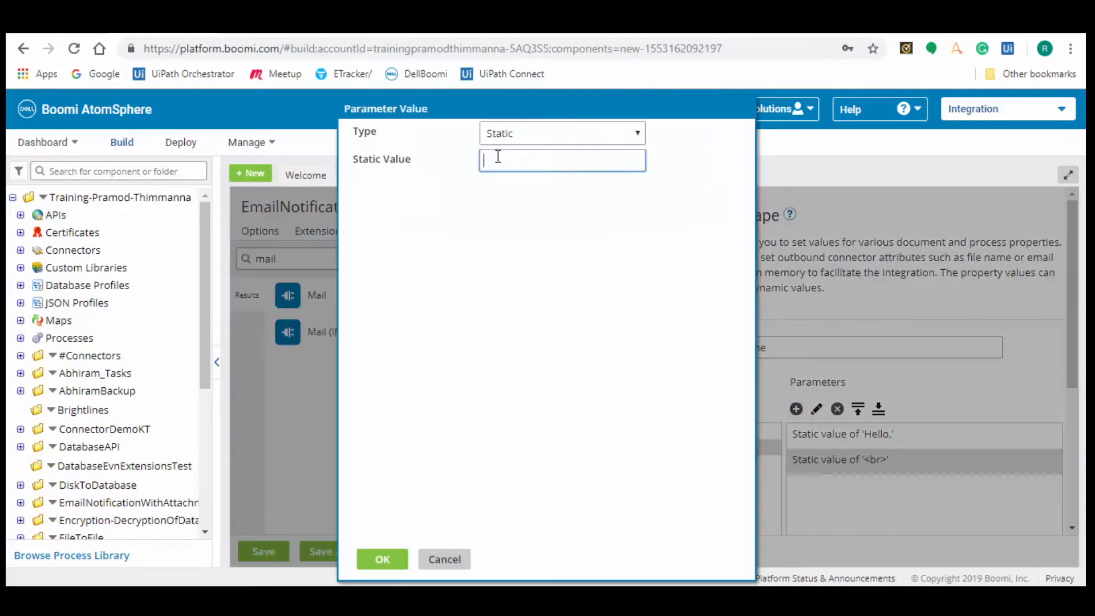
type("please find the attac")
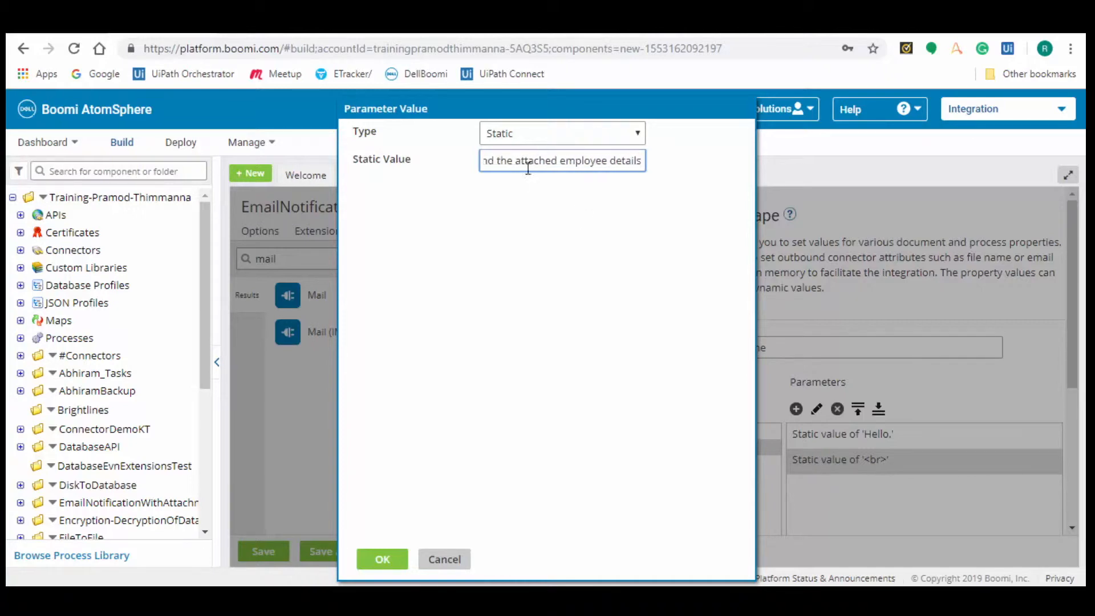
left_click(796, 408)
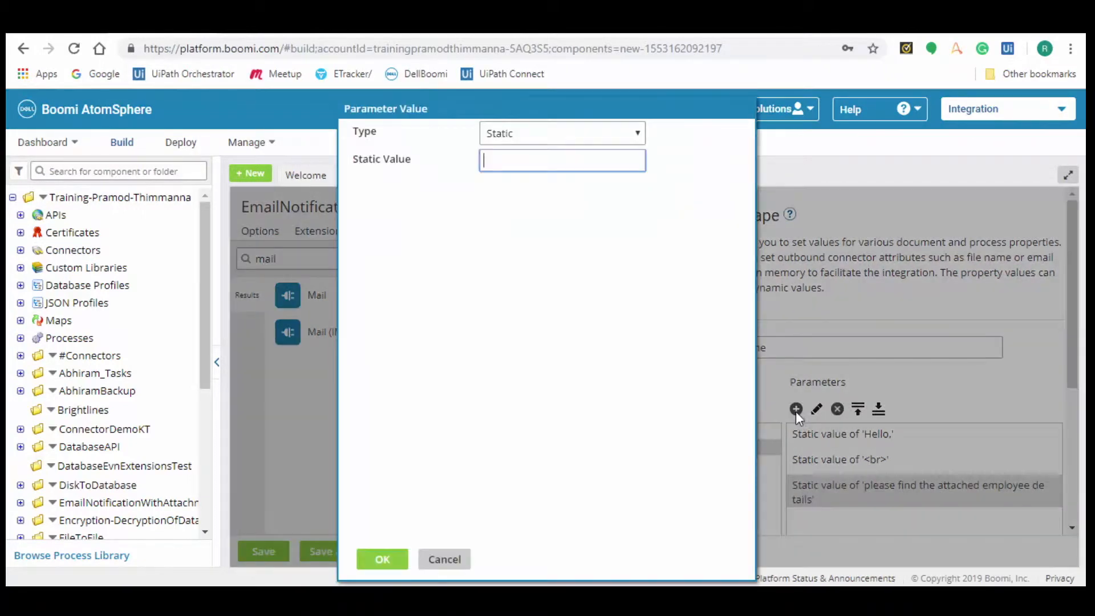
type("<>")
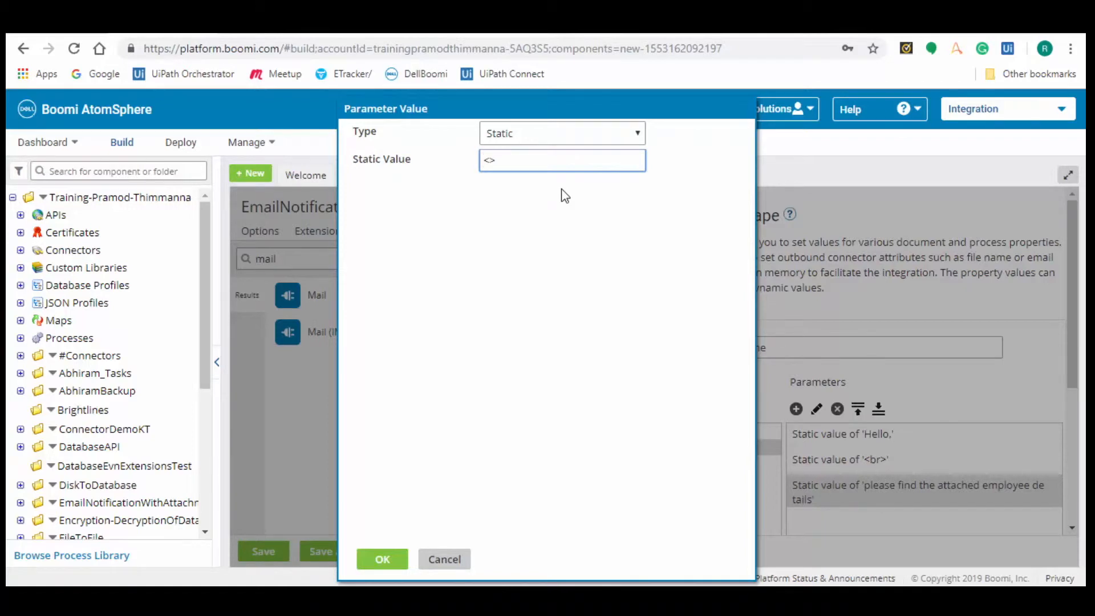
type("b")
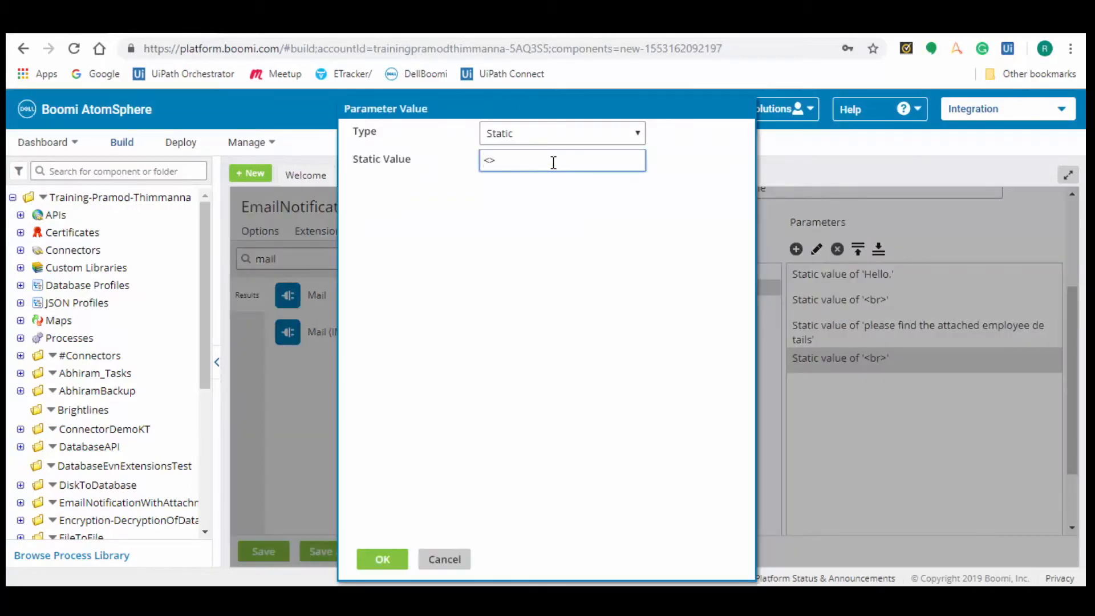
type("Thanks")
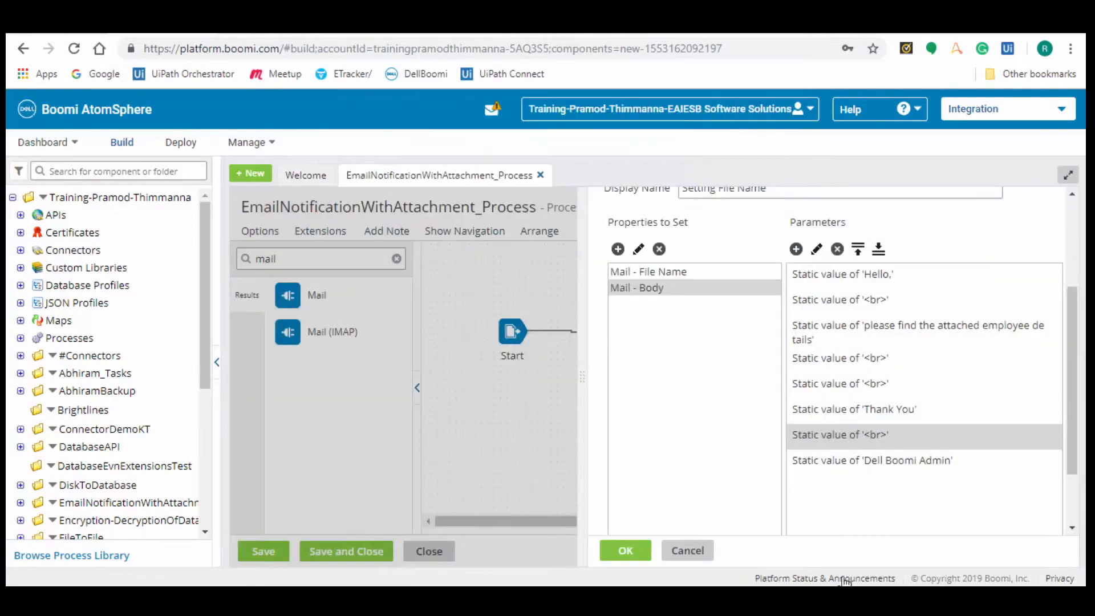
left_click(624, 551)
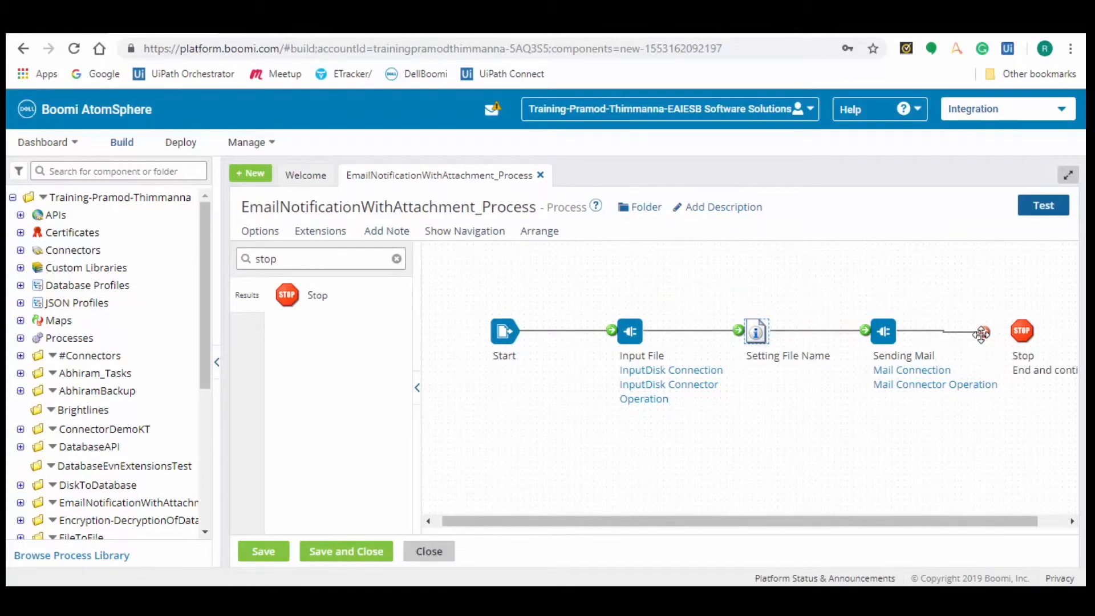
Save the finished process and begin setting up a test run on an atom.
left_click(263, 551)
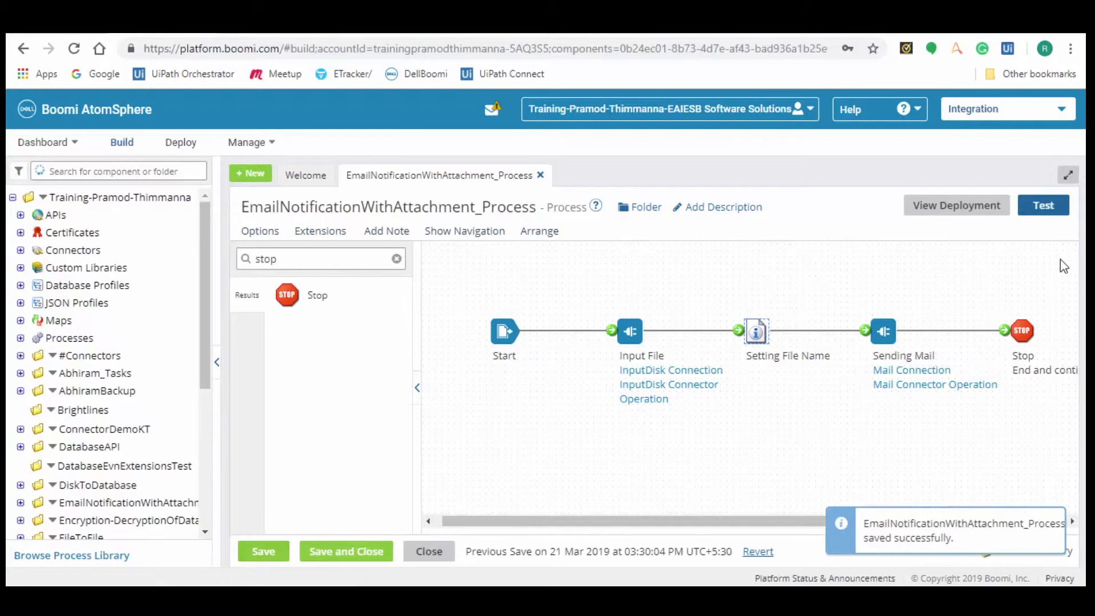
left_click(1043, 205)
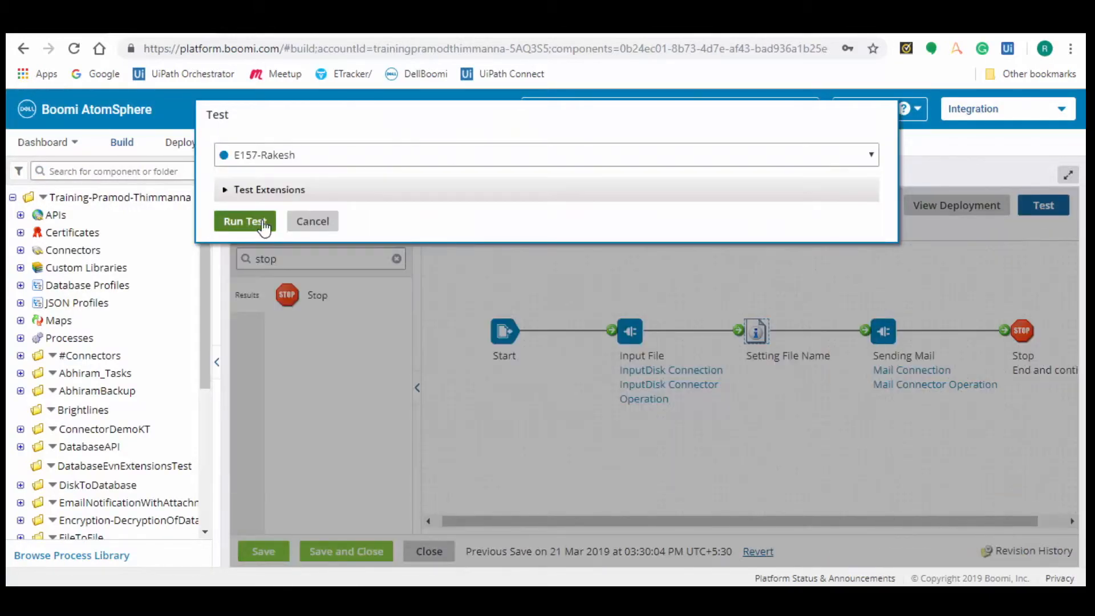
Run the test on the atom and read the Setting File Name and Sending Mail step logs.
left_click(244, 221)
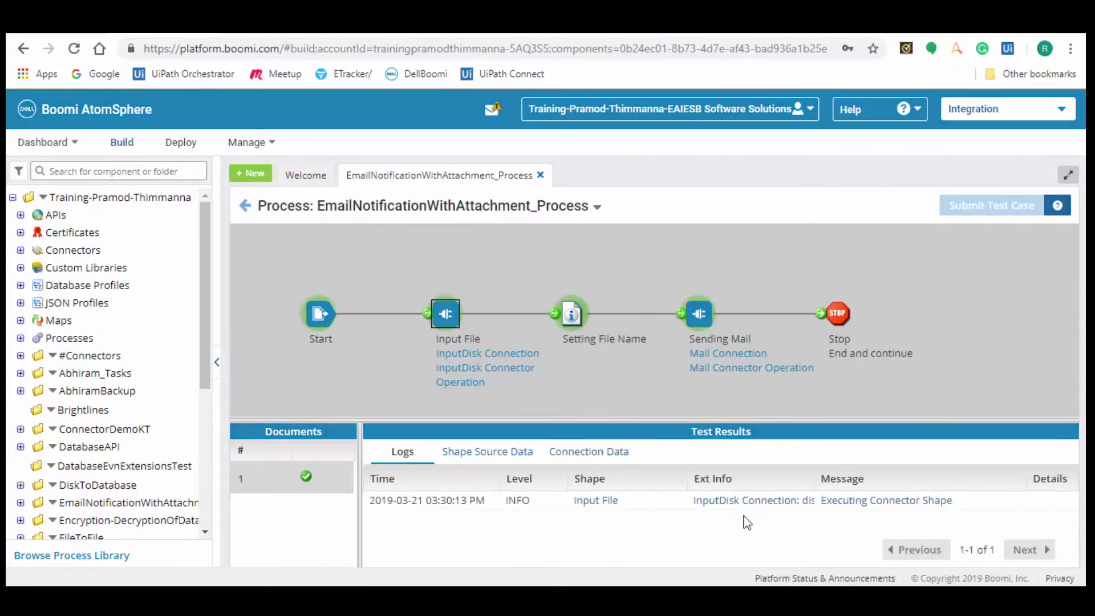
left_click(571, 313)
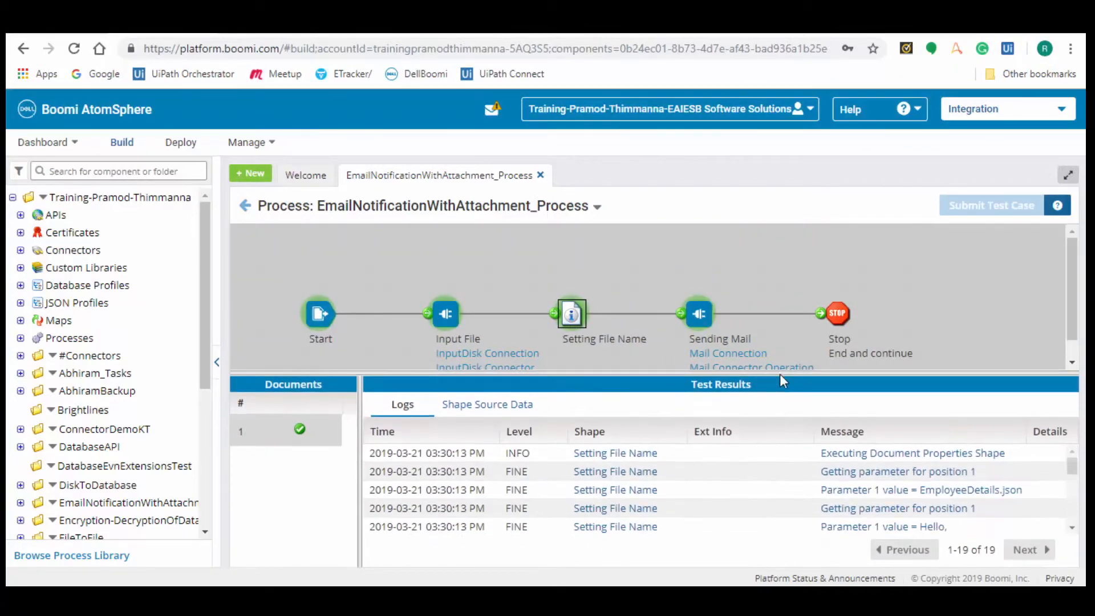
scroll("down", 3)
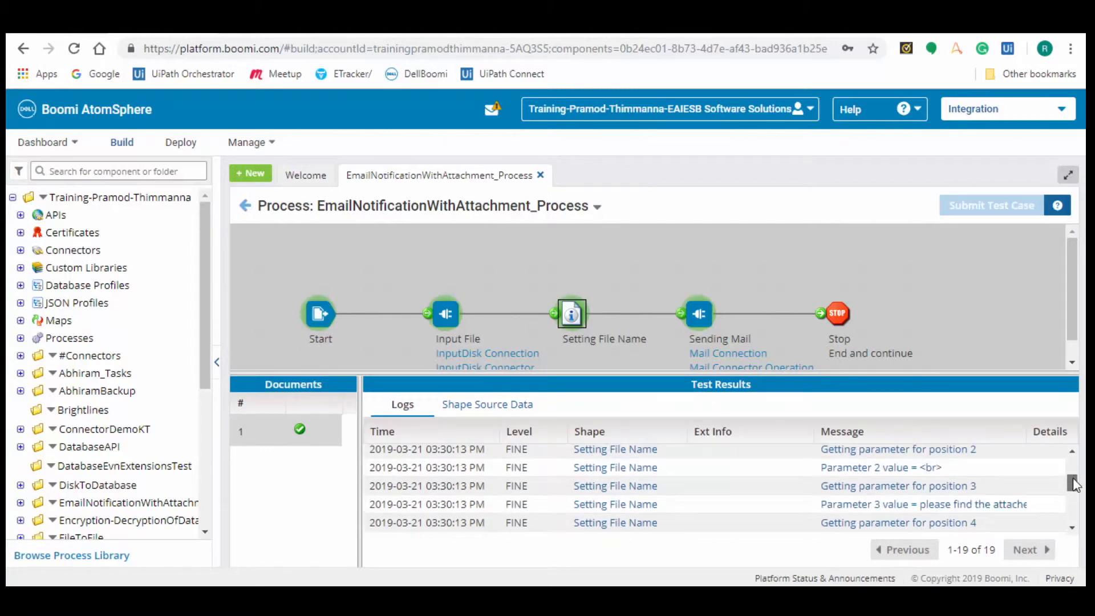
left_click(698, 312)
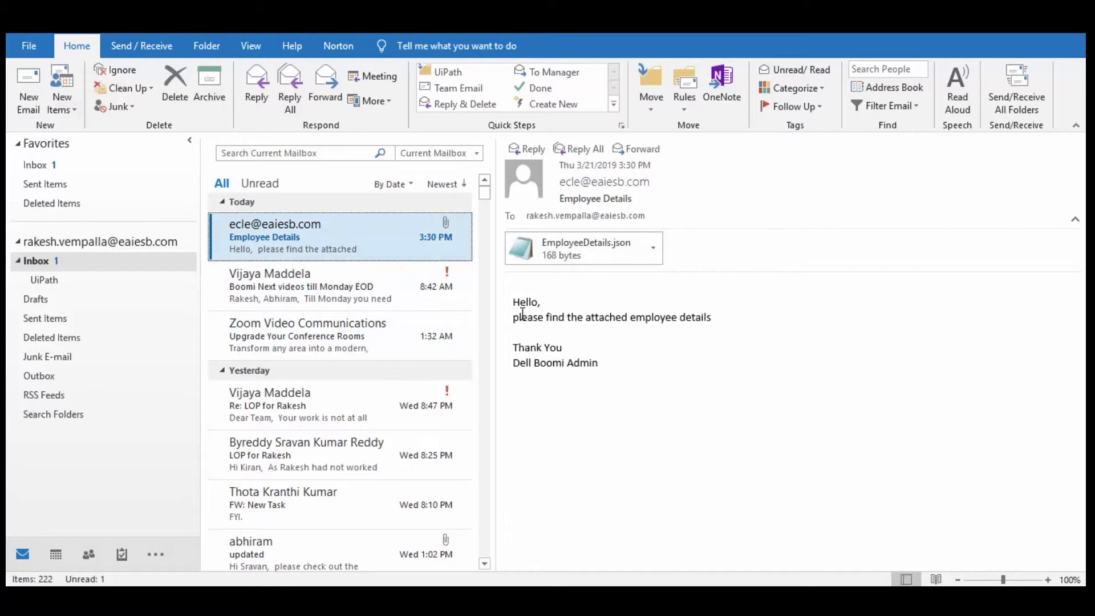
View the received Employee Details email in Outlook, then go to Manage > Process Reporting.
double_click(582, 248)
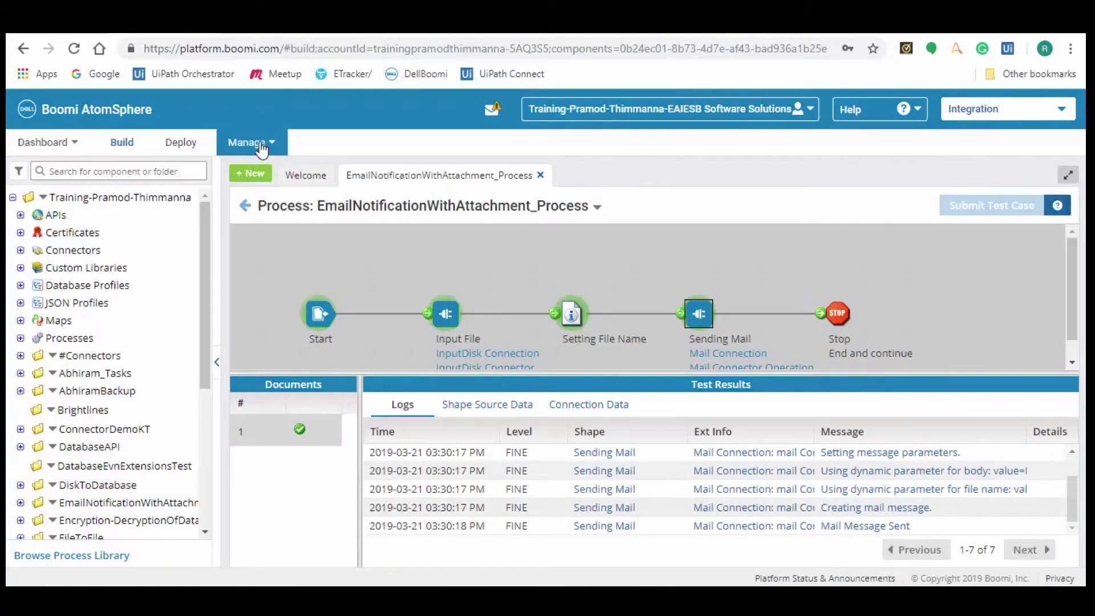
left_click(246, 141)
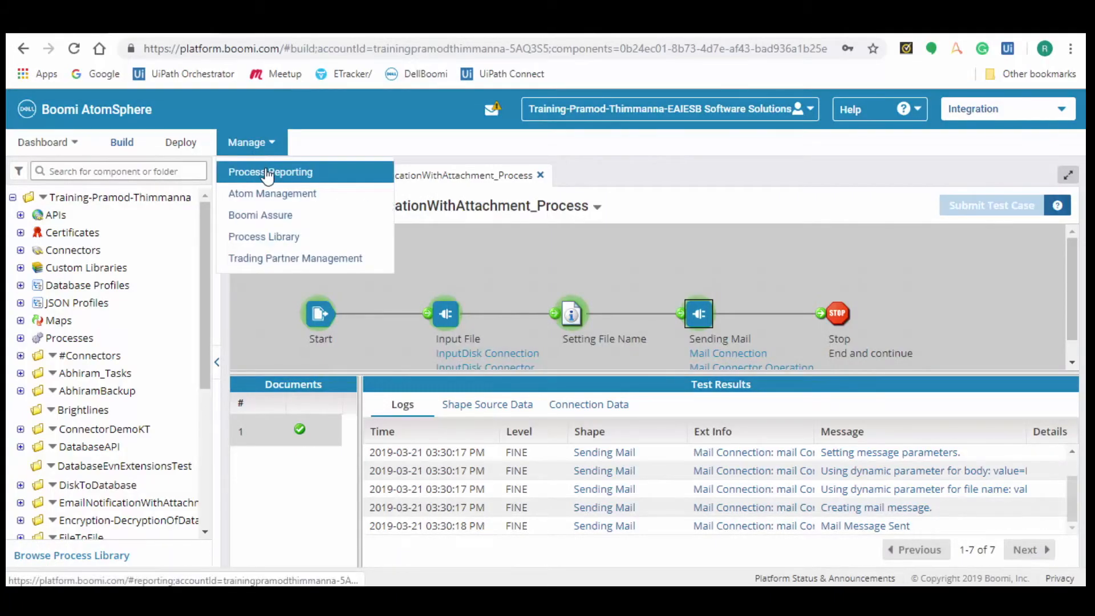
left_click(269, 171)
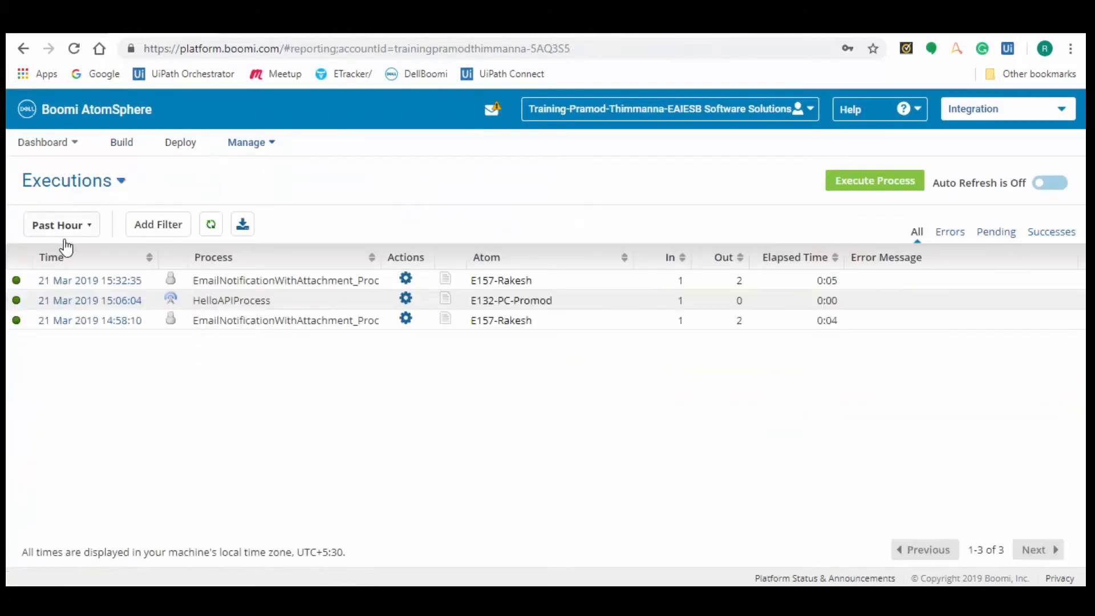
Inspect the latest execution's Mail successes showing the EmployeeDetails file name and size.
left_click(89, 281)
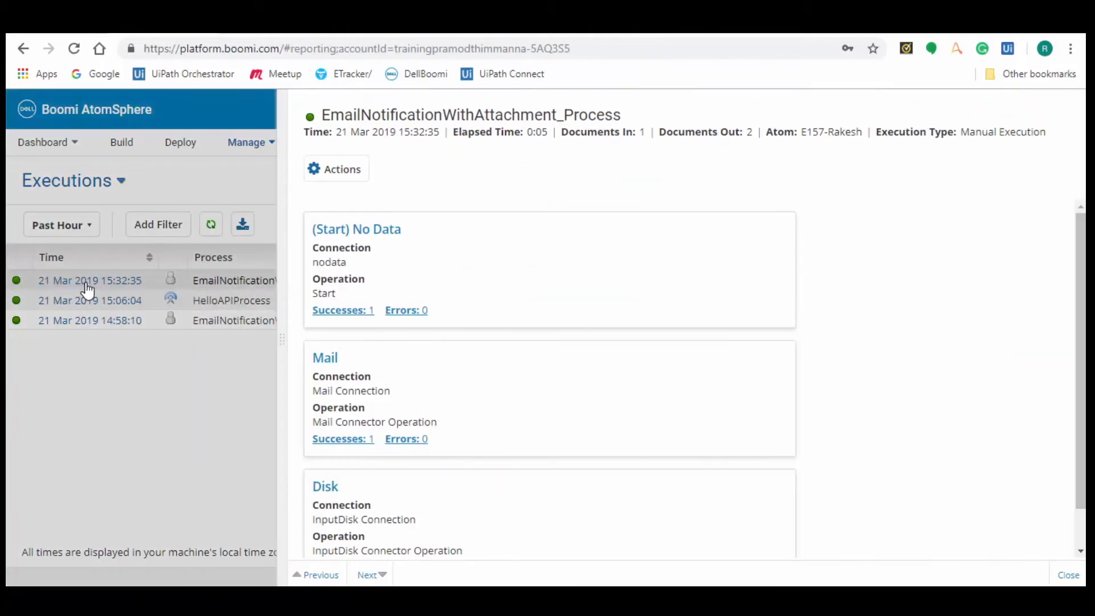
left_click(325, 485)
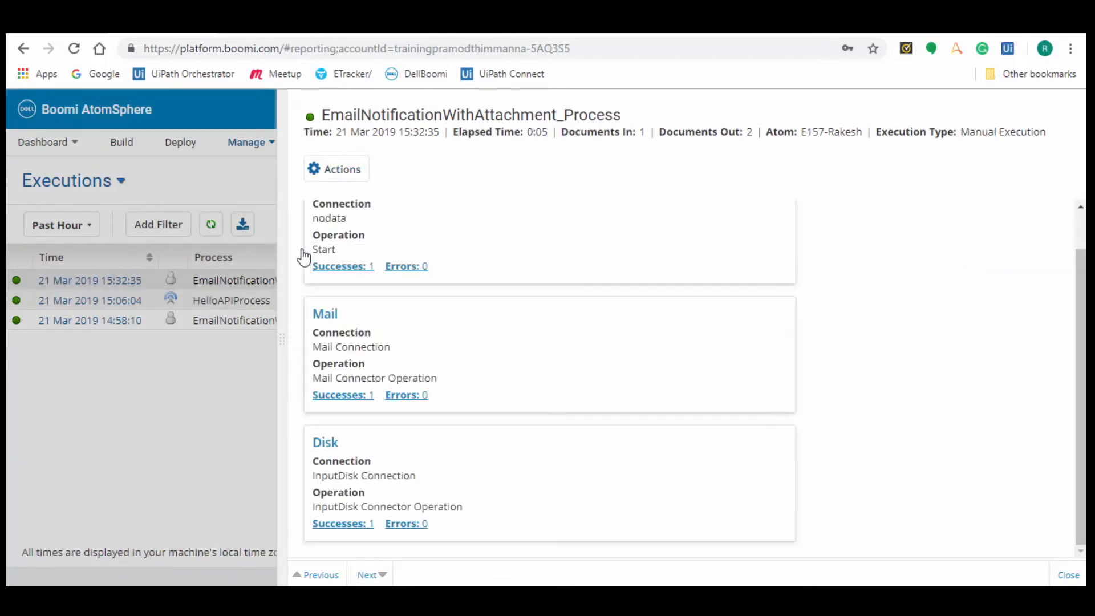
left_click(342, 394)
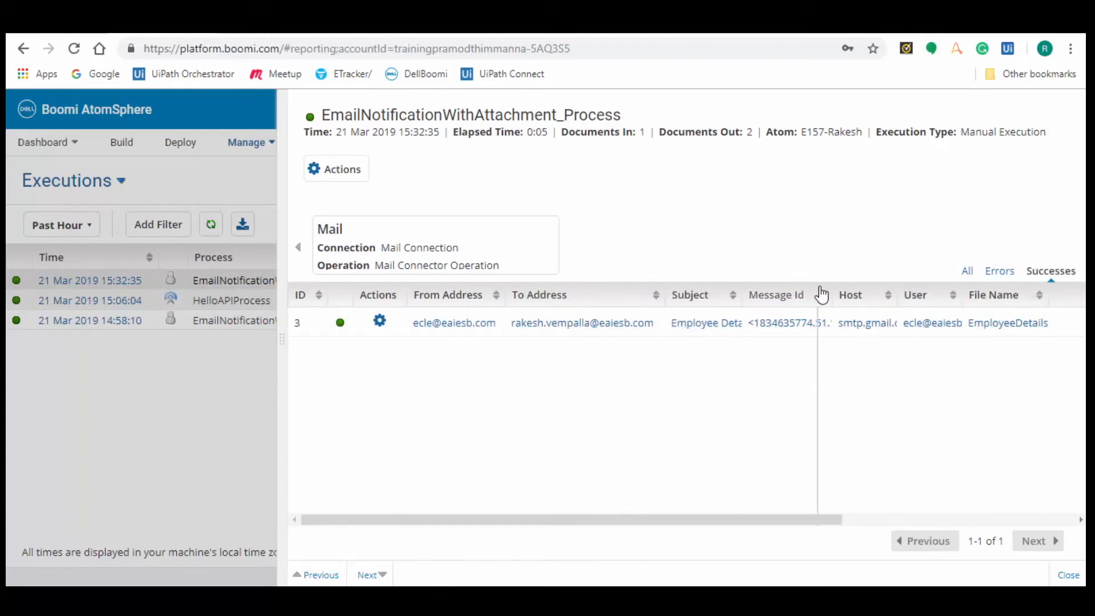
scroll("right", 3)
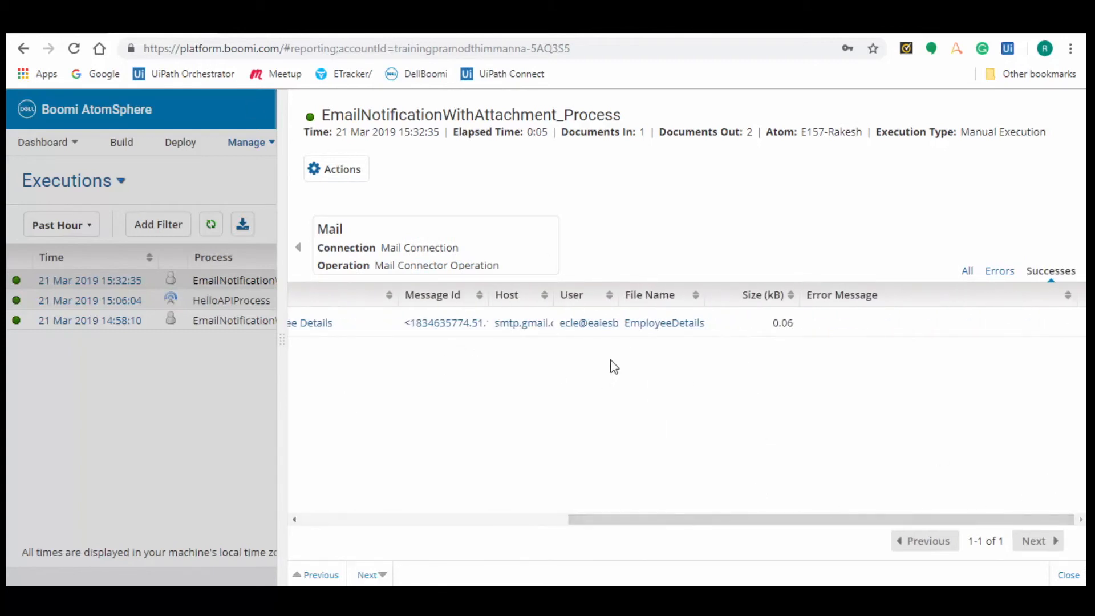